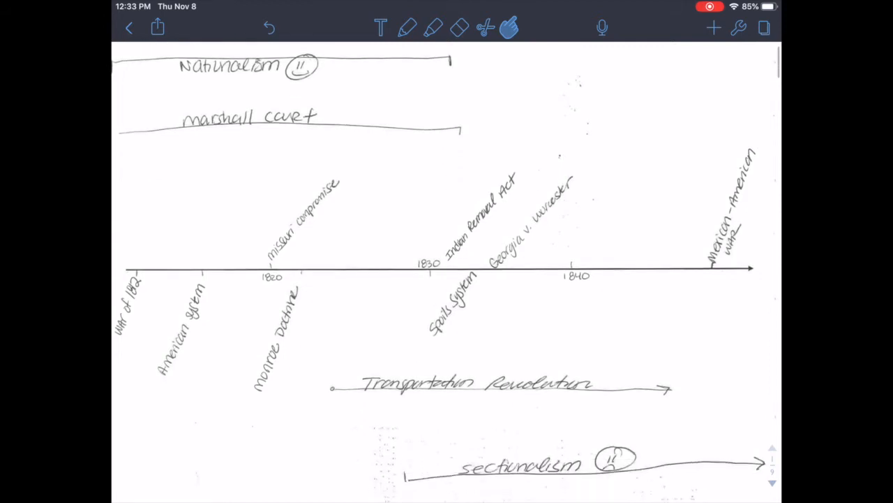
- Highlight Nationalism in yellow, sectionalism in red, and Transportation Revolution in green
left_click(432, 27)
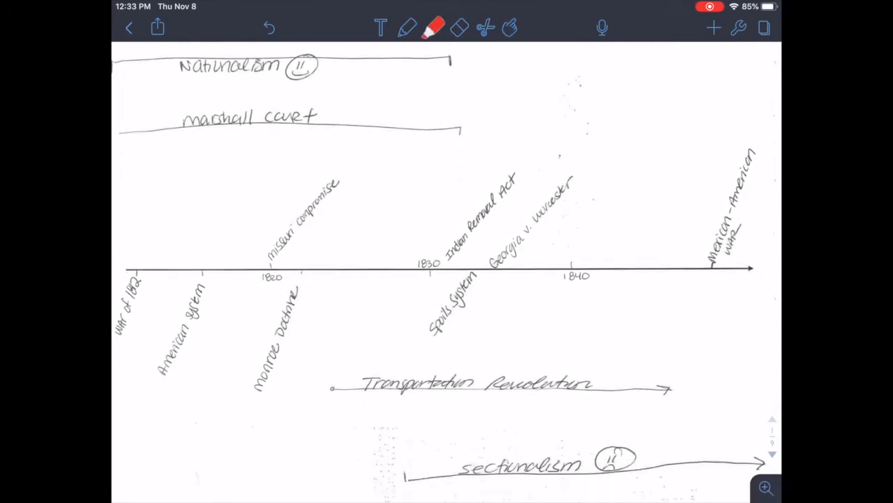
left_click(433, 28)
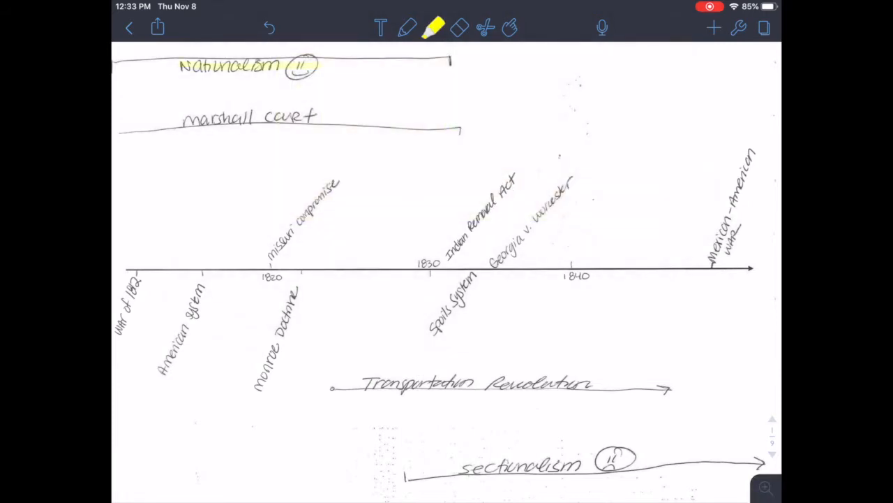
left_click(433, 27)
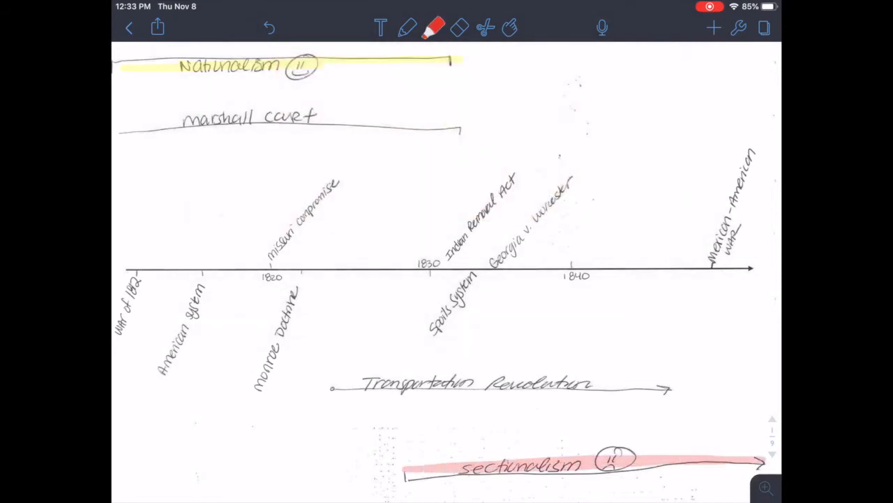
left_click(434, 28)
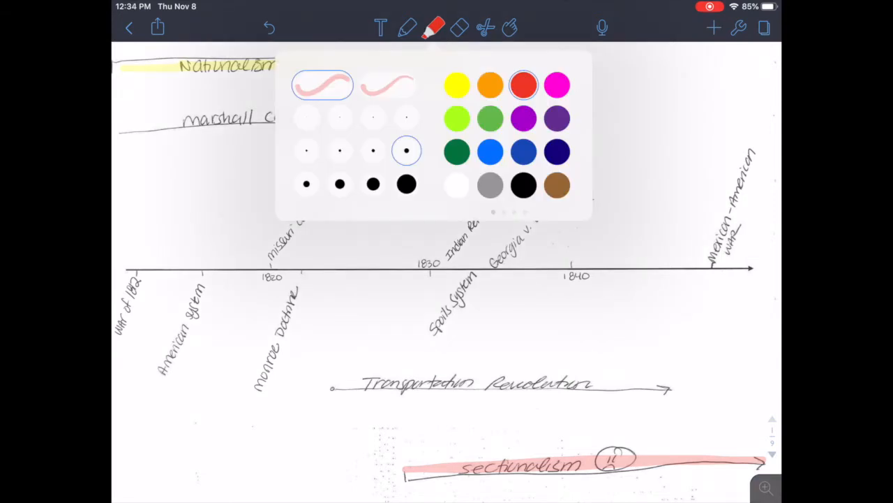
left_click(434, 27)
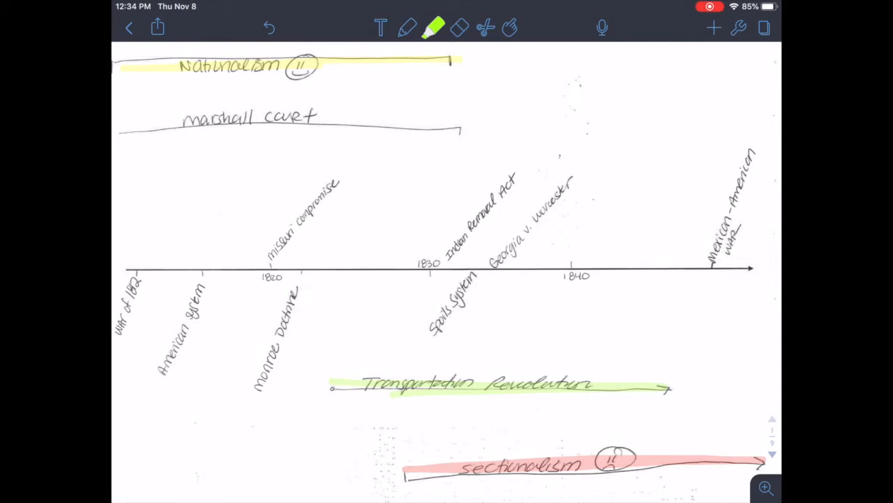
left_click(510, 28)
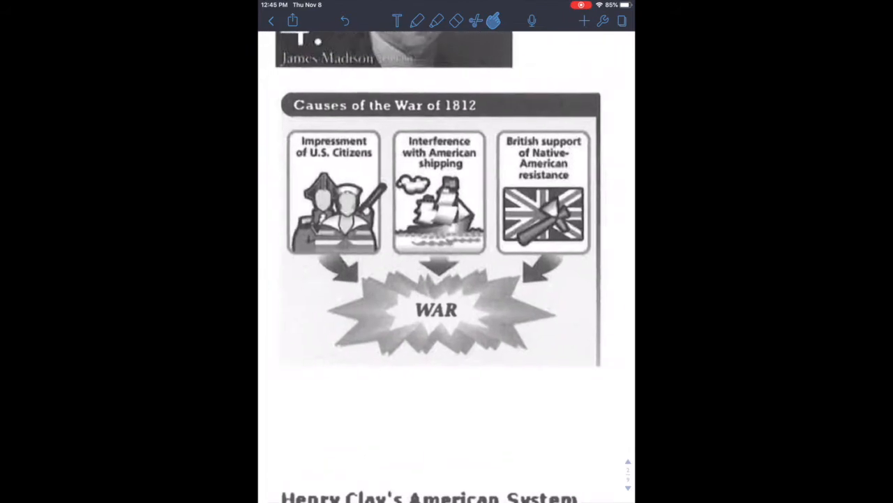
- Number the War of 1812 causes, noting 'Hurt US eco.' and an arrow to 'on US soil' under WAR
scroll("down", 3)
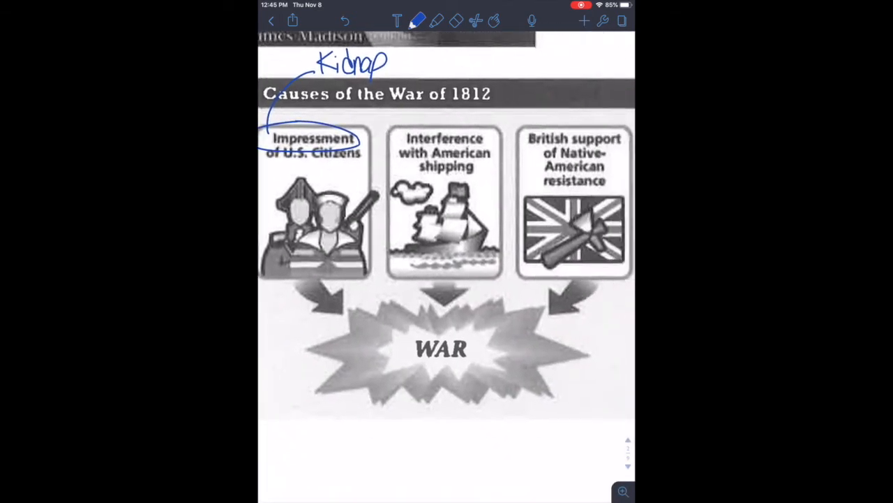
scroll("down", 3)
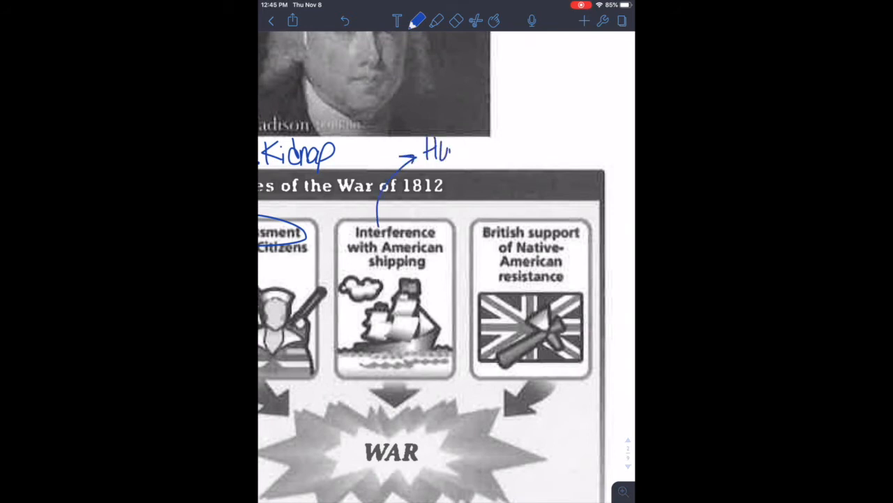
type("Hurt US.")
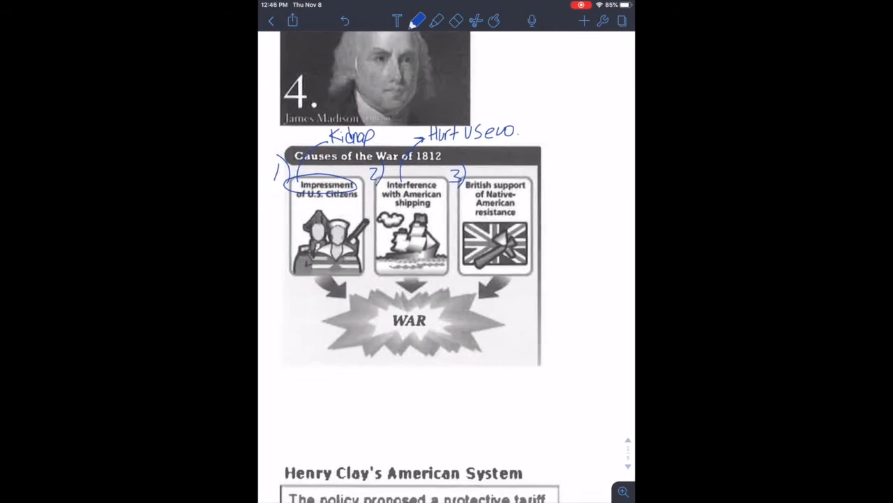
left_click_drag(374, 356, 391, 366)
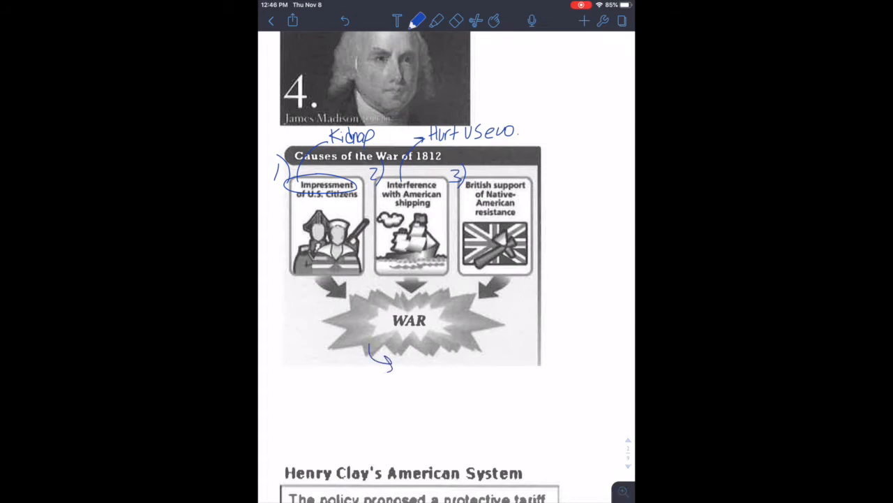
left_click_drag(402, 363, 474, 363)
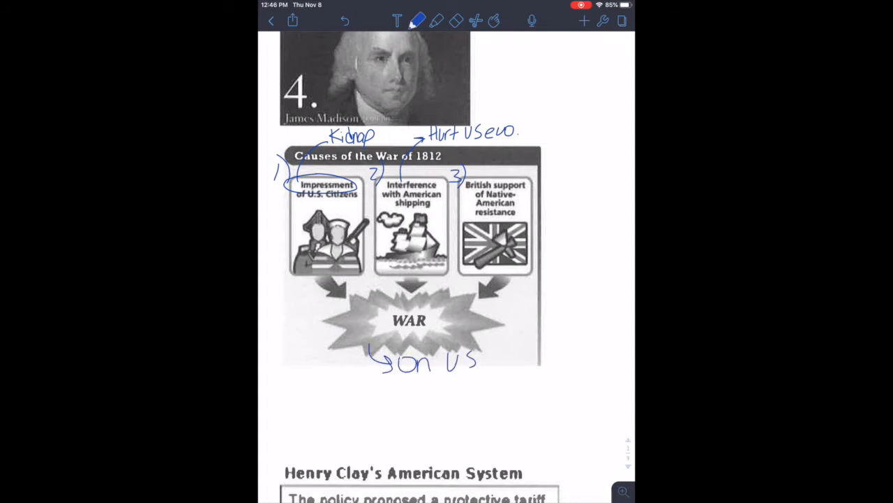
type("soil")
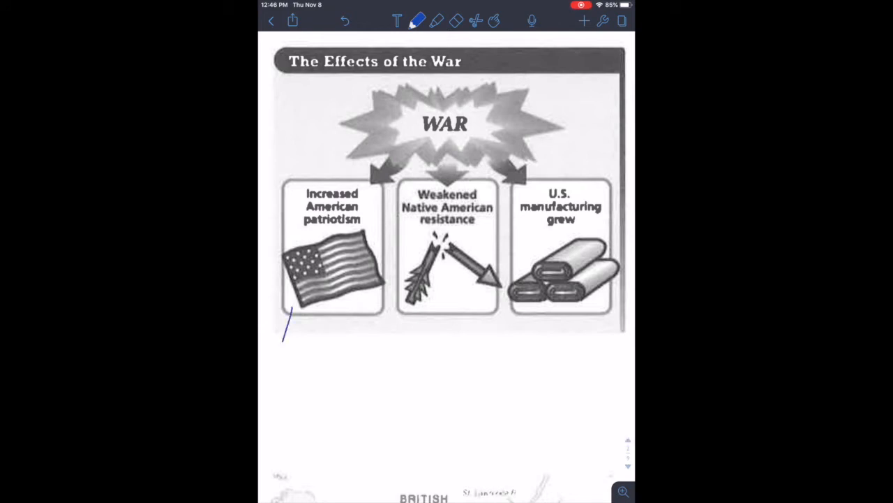
- Write 'pride' and 'power of Fed. Gov't' notes under the patriotism effect
left_click_drag(279, 342, 300, 369)
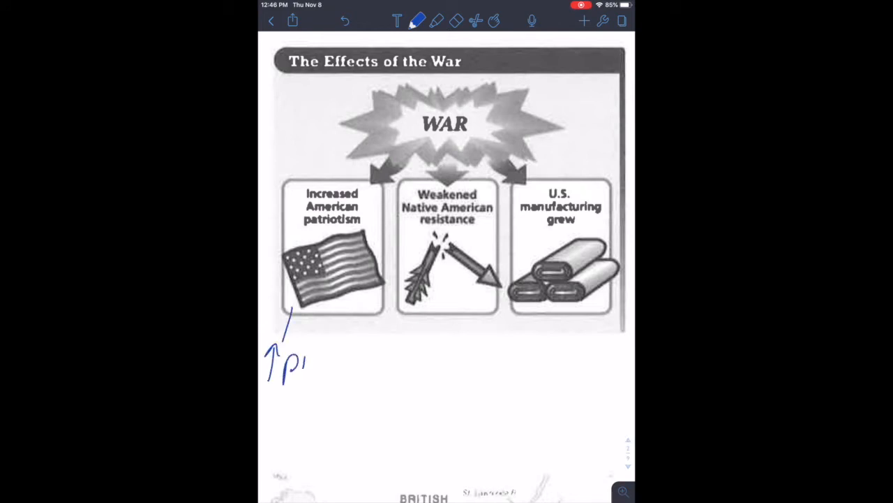
type("pride")
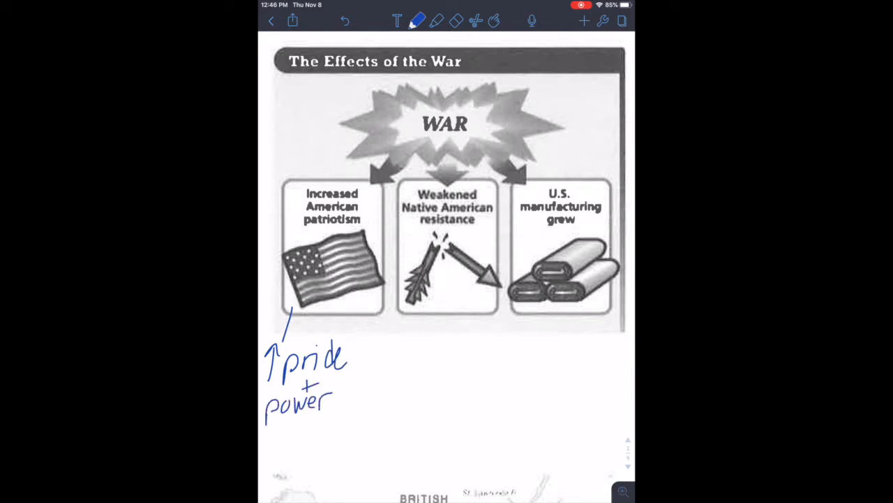
type("of F")
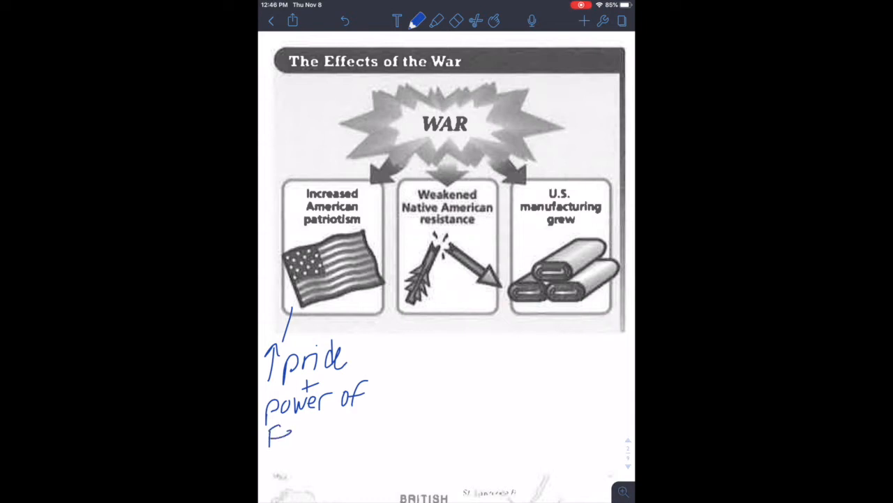
type("ed. t")
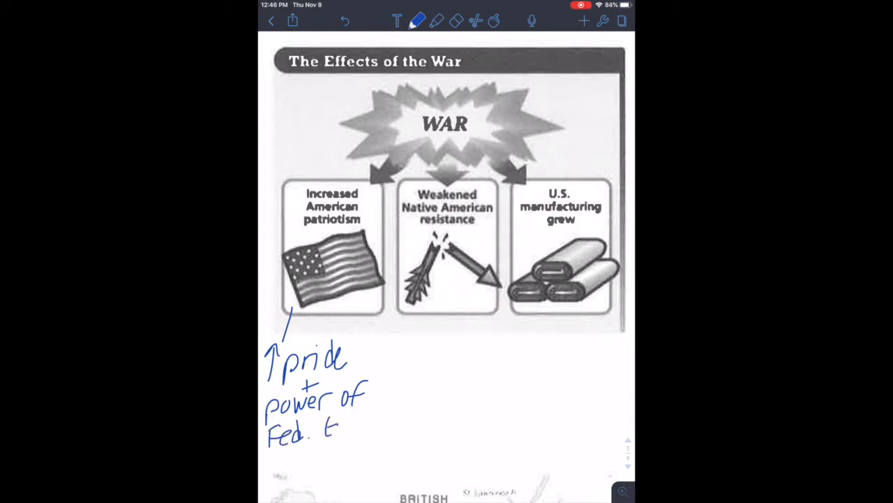
type("Gov't")
type("Easier For U.S. to")
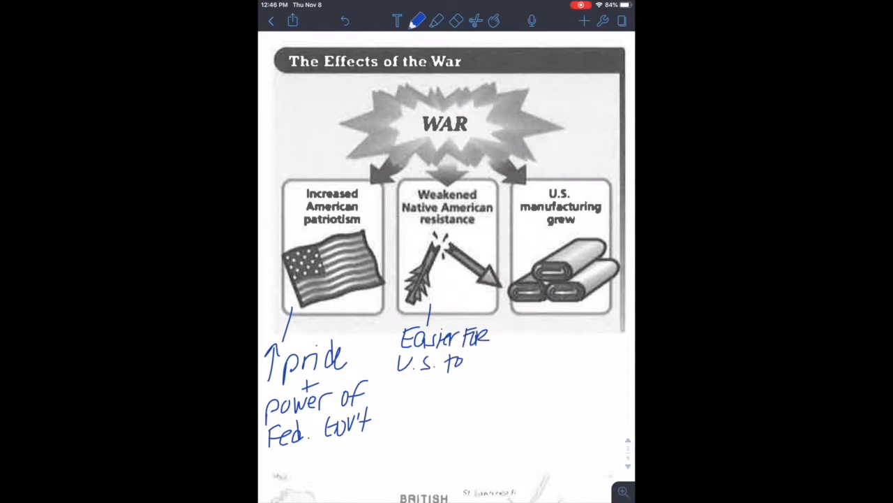
- Add an 'expan' note with a pointer line under manufacturing and number the third effect
type("expand")
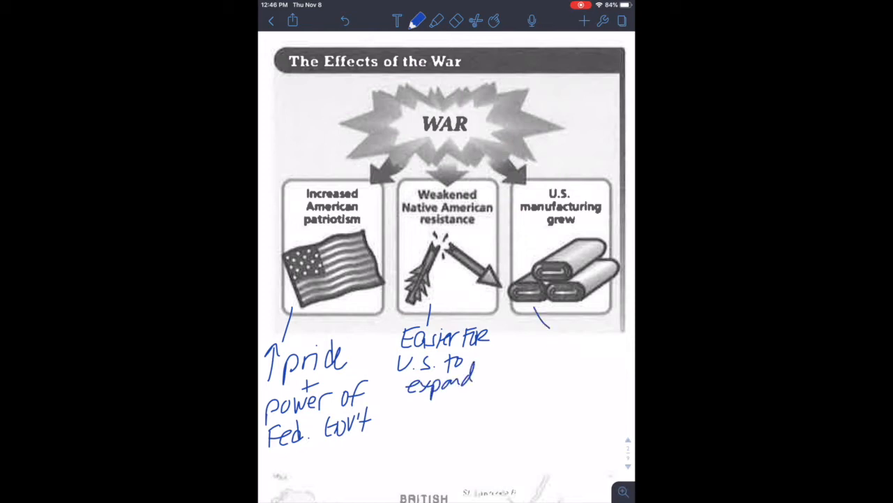
left_click_drag(541, 356, 539, 332)
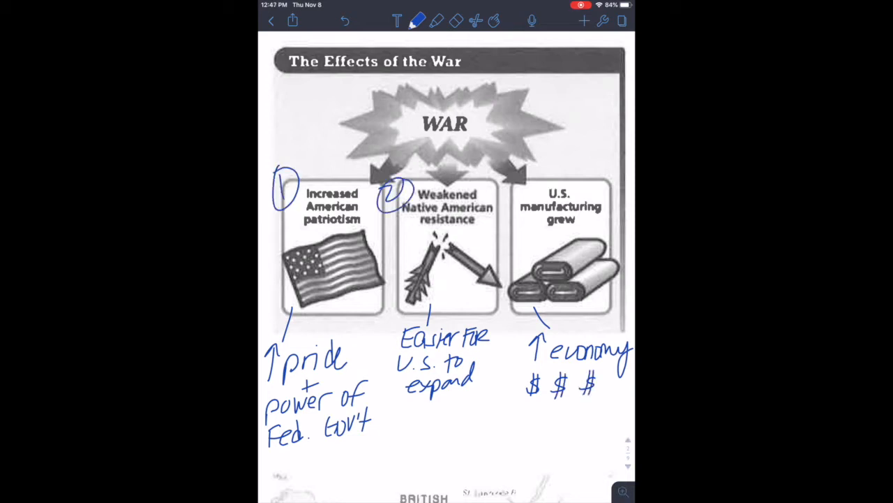
left_click_drag(530, 181, 520, 209)
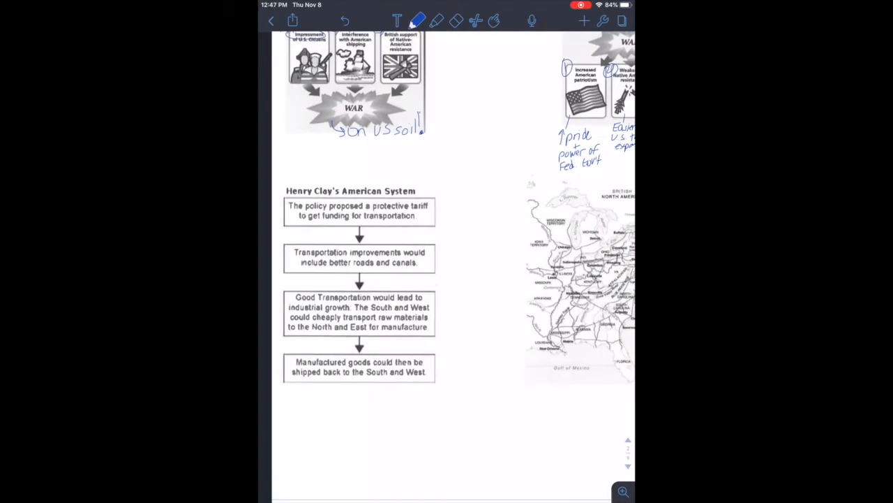
- Zoom into the American System chart, circle 'tariff' and handwrite its definition
scroll("down", 3)
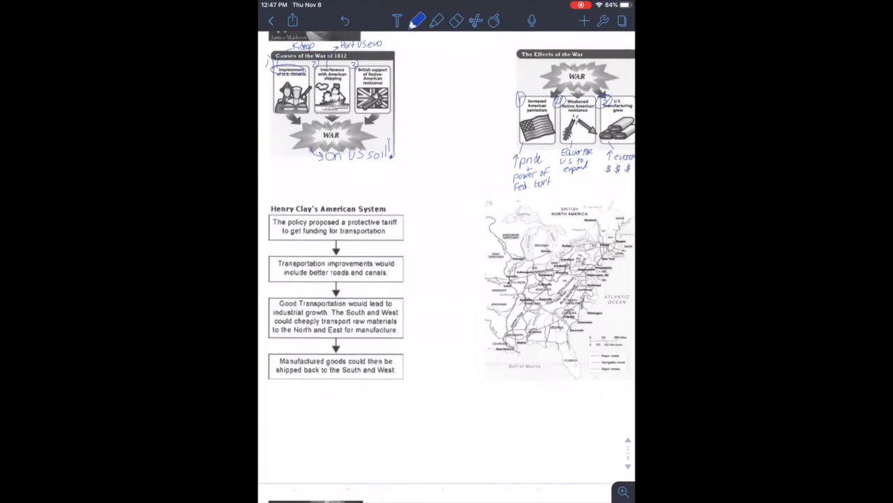
left_click_drag(517, 74, 375, 196)
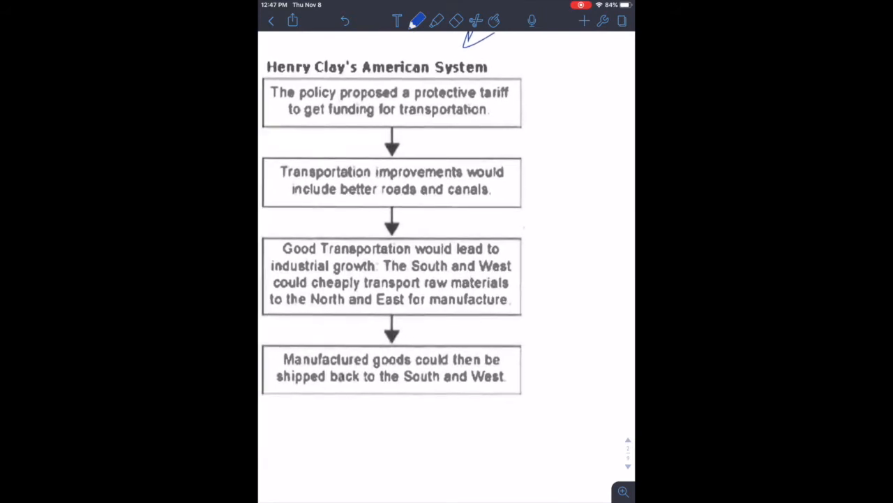
left_click_drag(482, 80, 503, 98)
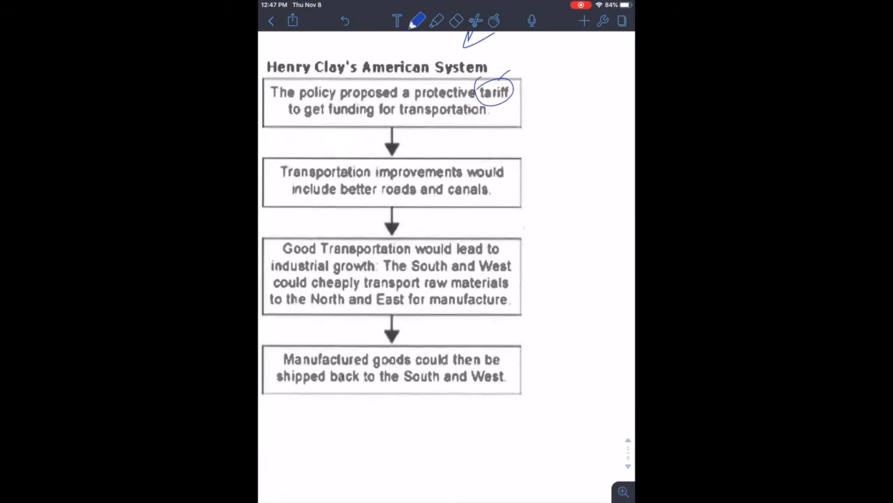
left_click_drag(513, 66, 541, 66)
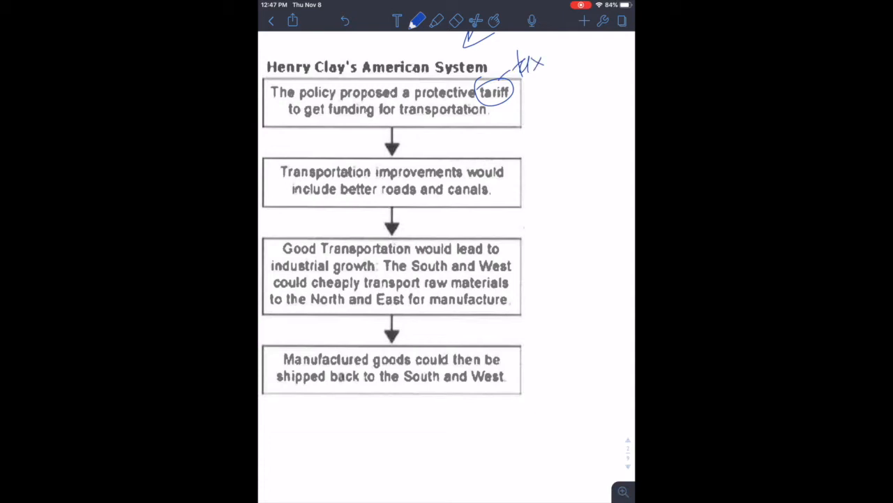
left_click_drag(529, 73, 541, 111)
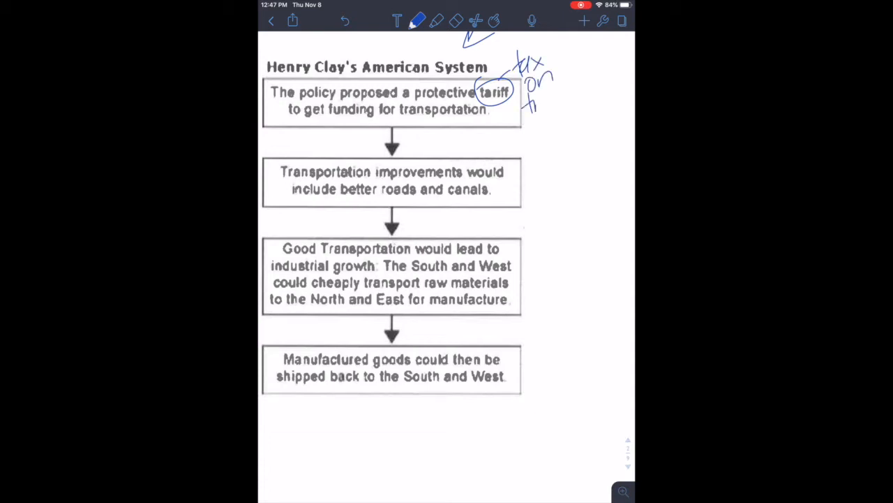
left_click_drag(527, 98, 576, 98)
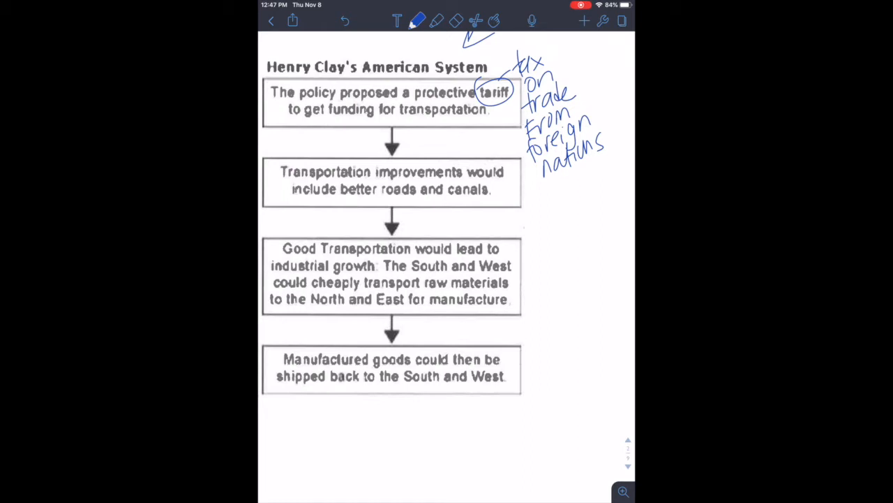
- Underline 'roads', write 'sell more = ↑jobs + wages', and arrow down to 'Expand West'
left_click_drag(377, 197, 412, 197)
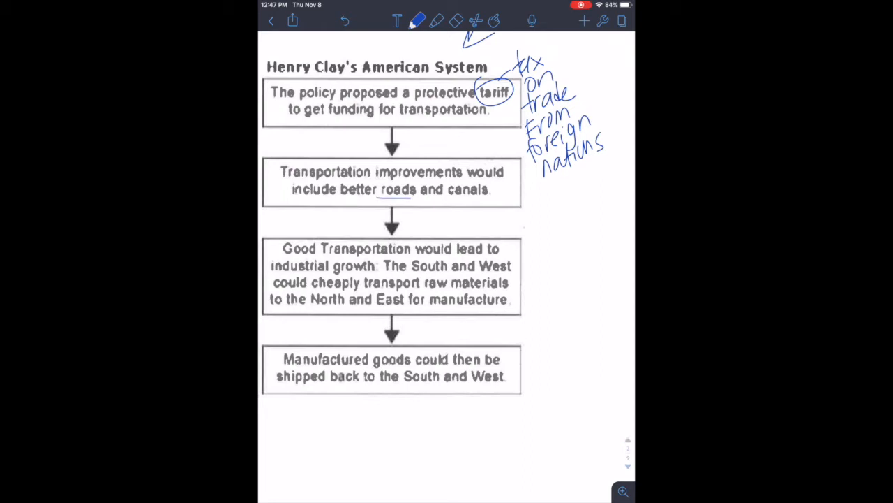
left_click_drag(443, 200, 485, 199)
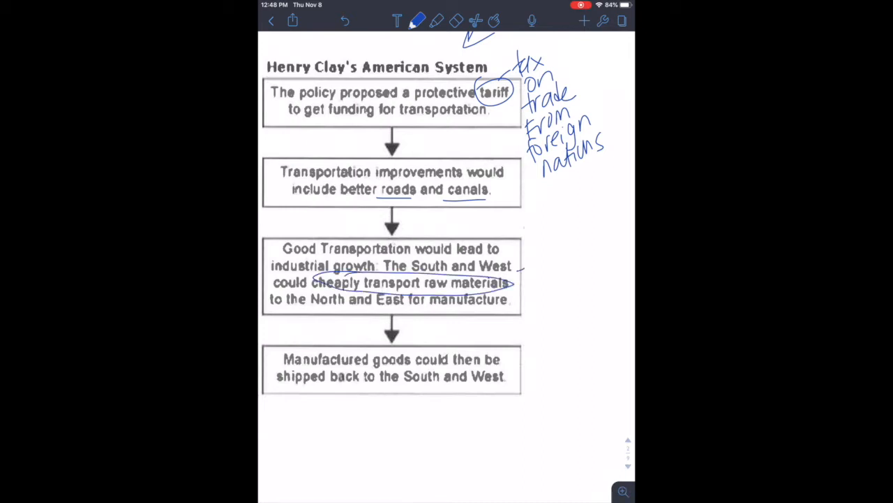
type("sell.")
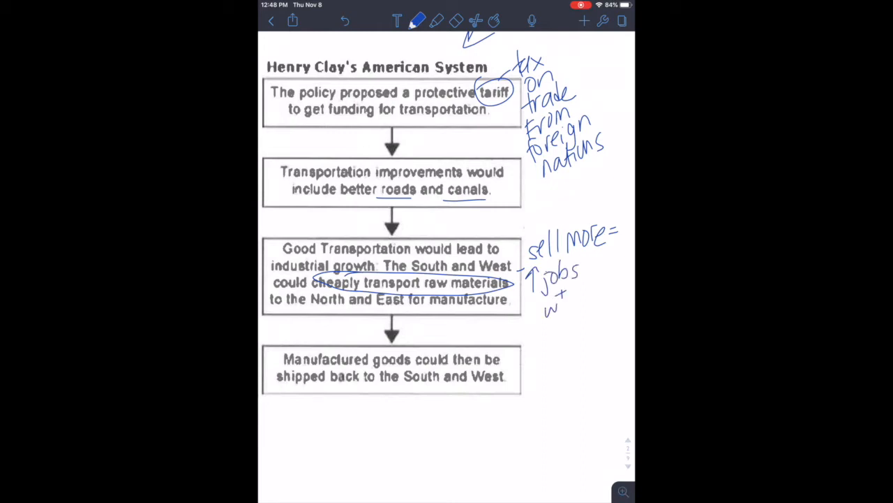
type("wages")
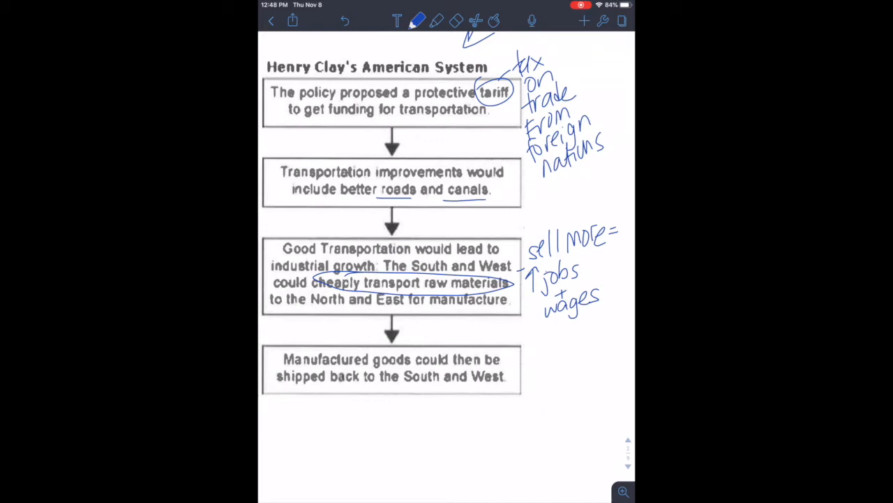
left_click_drag(383, 387, 382, 409)
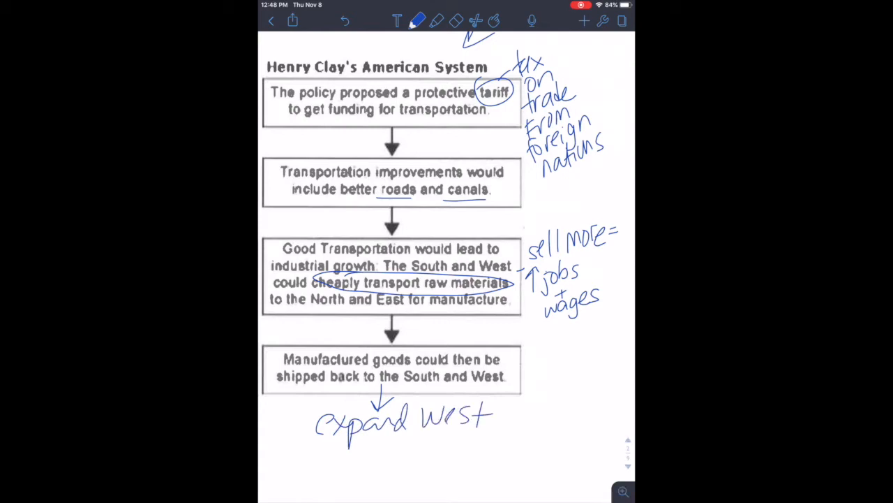
- Write '↑goods ↓prices' below the transportation map
scroll("down", 3)
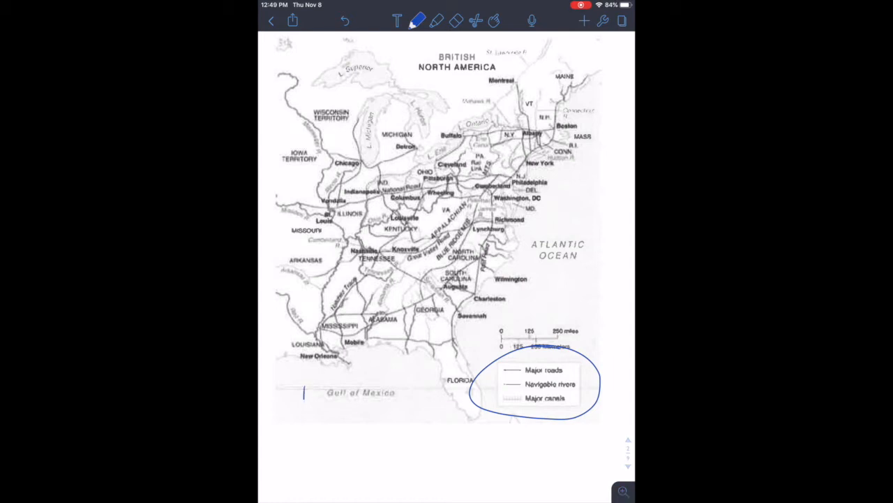
left_click_drag(303, 387, 349, 419)
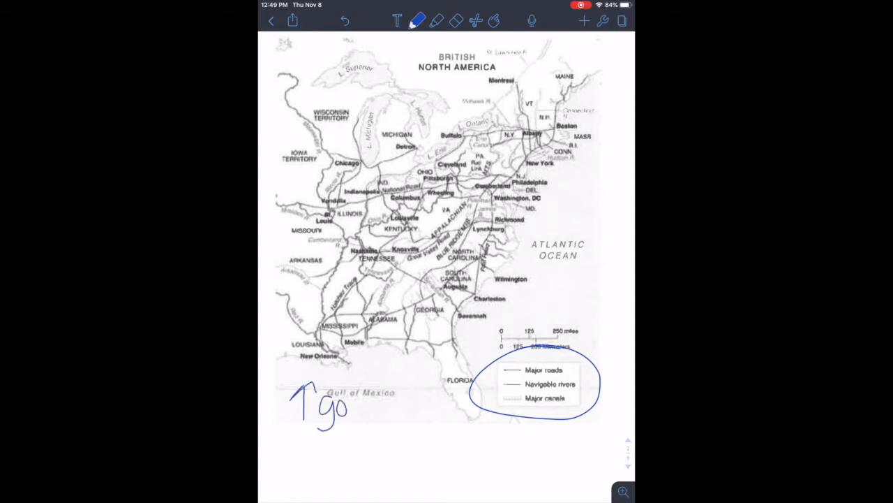
left_click_drag(345, 401, 391, 401)
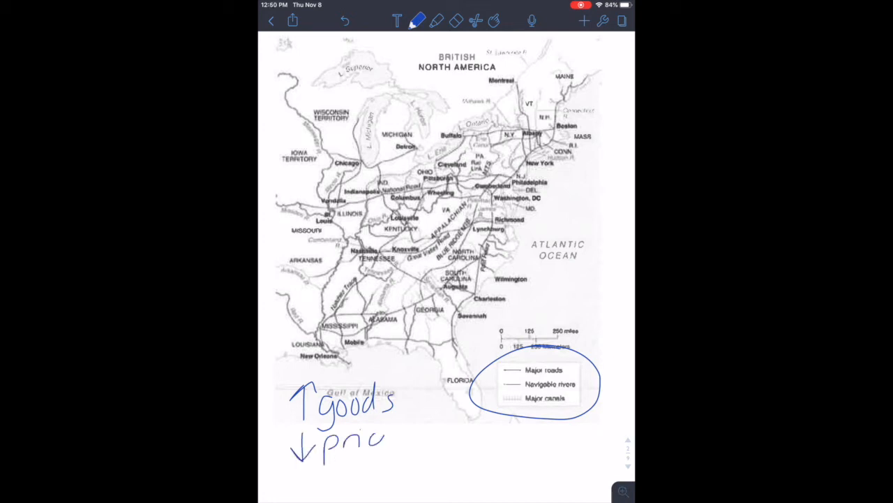
left_click_drag(383, 440, 403, 439)
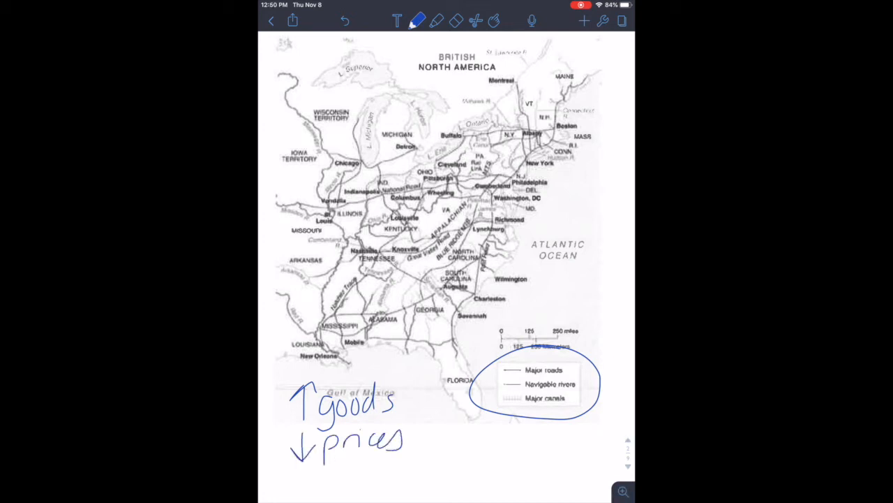
- Switch to thick red ink and sweep a westward arrow across the map
left_click(418, 21)
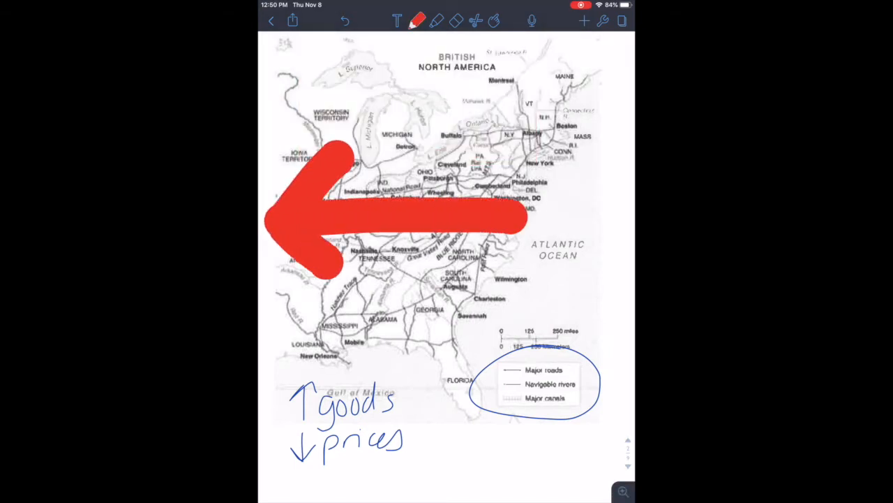
left_click(416, 20)
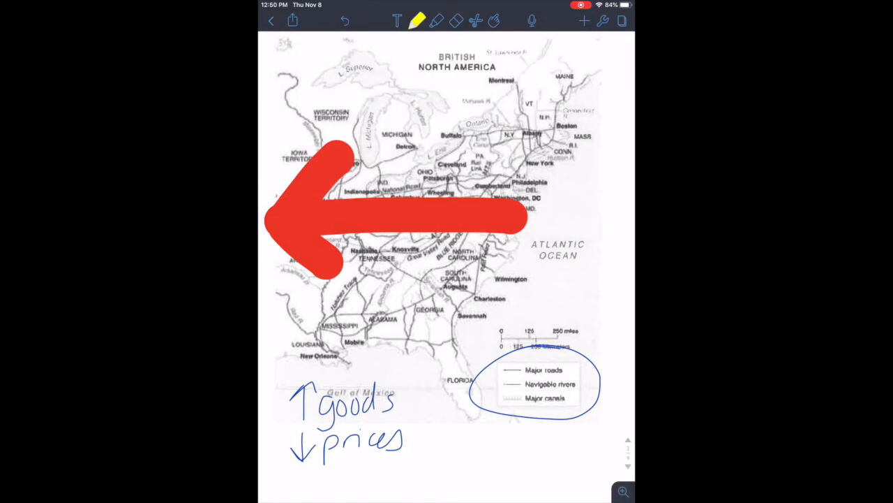
type("WE")
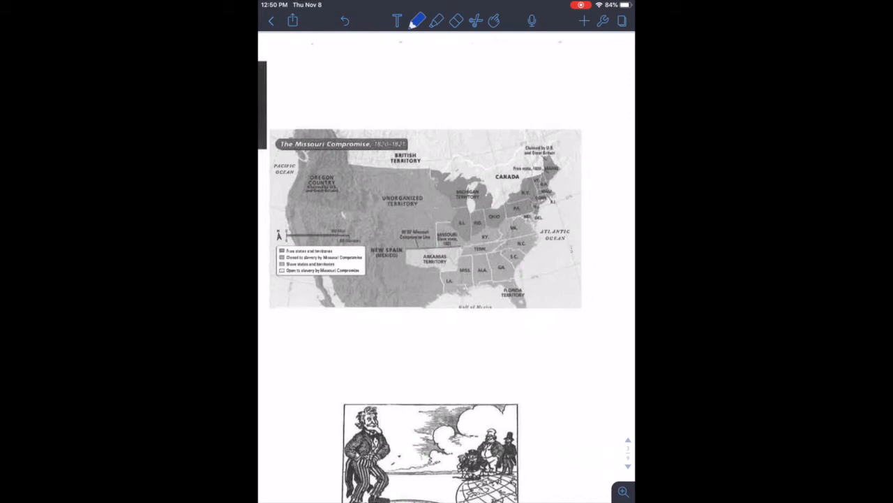
- Trace the 36°30' line, circle Missouri with an arrow, and mark 'Slave' below the line
left_click_drag(392, 246, 480, 245)
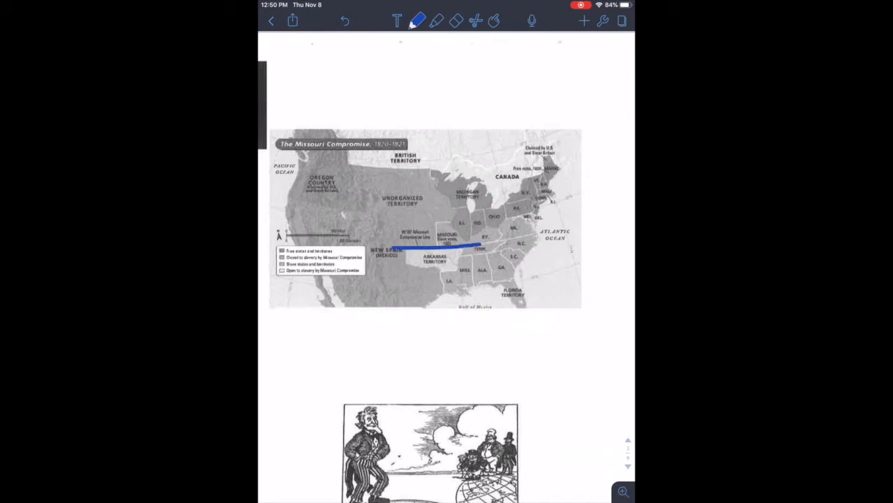
left_click_drag(496, 108, 447, 248)
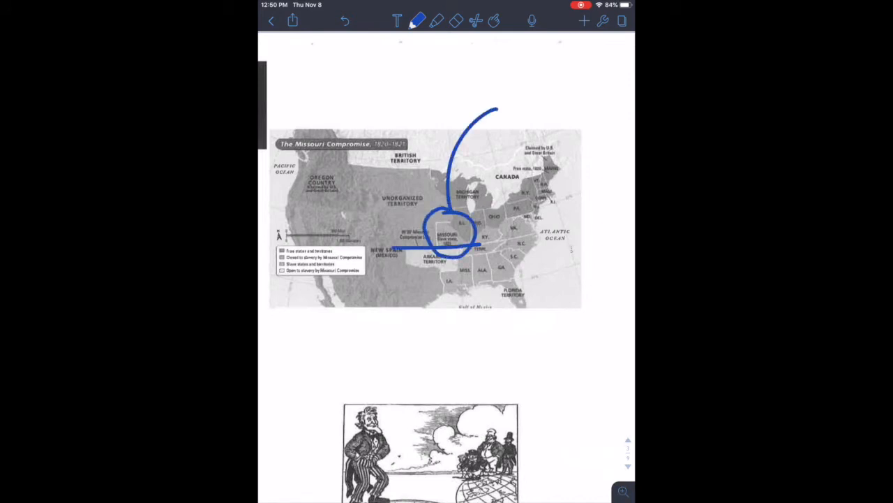
left_click(417, 20)
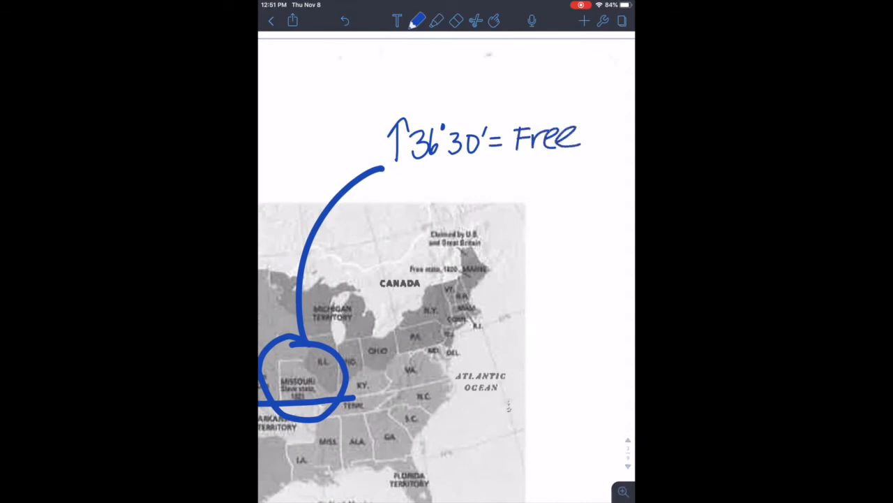
left_click_drag(394, 175, 397, 209)
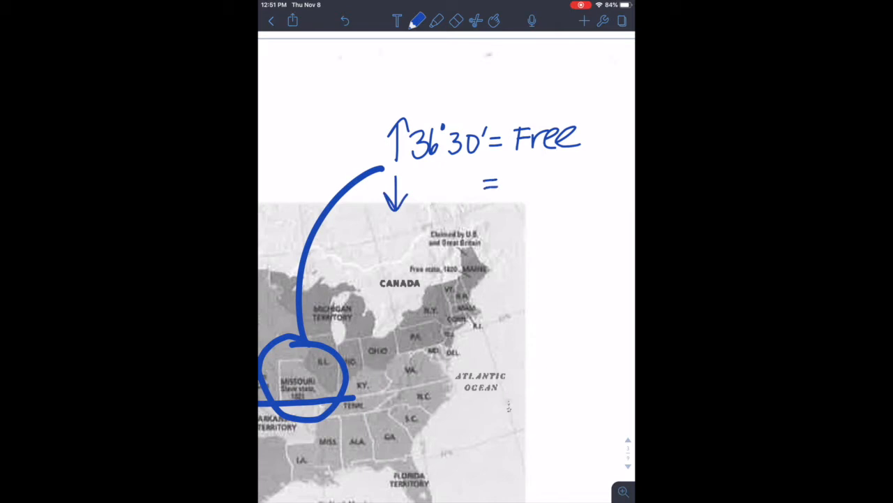
type("Slave")
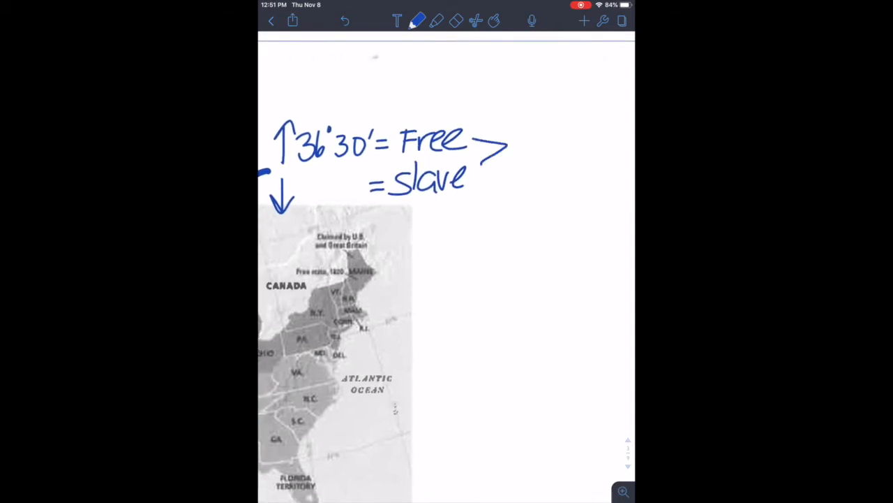
- Draw a thin line across the full compromise map at 36°30'
left_click_drag(520, 147, 593, 147)
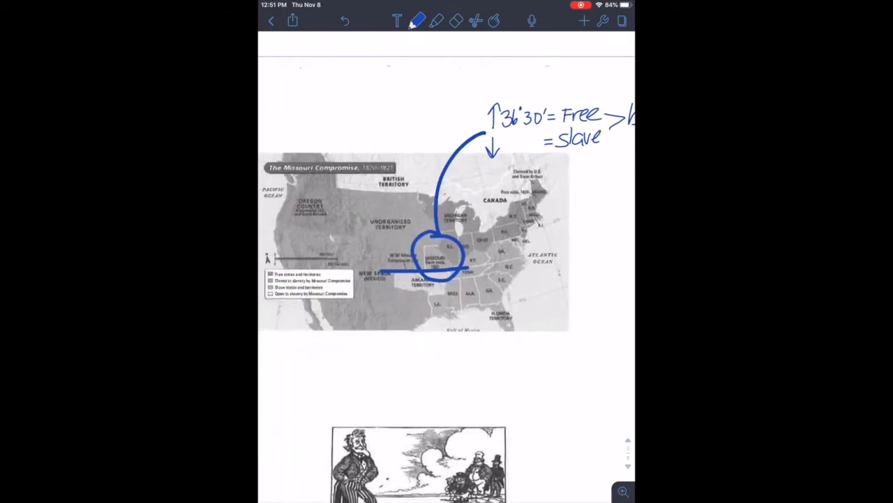
left_click_drag(335, 241, 548, 238)
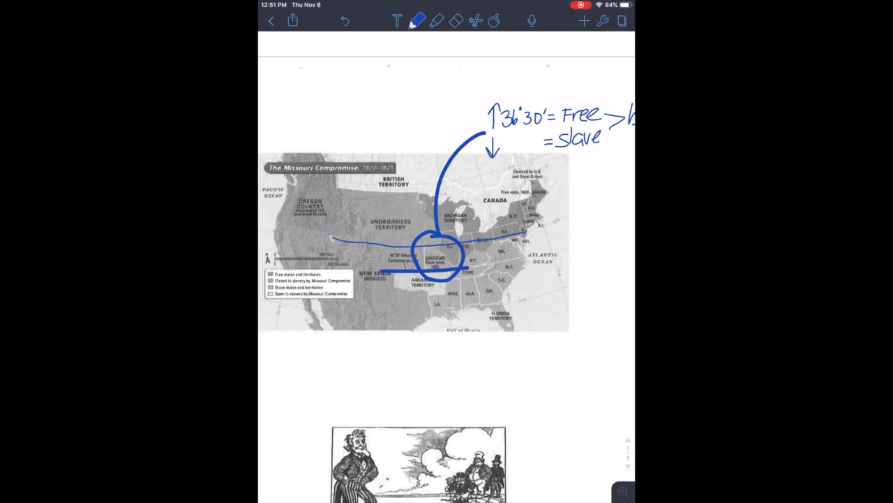
left_click_drag(363, 227, 324, 252)
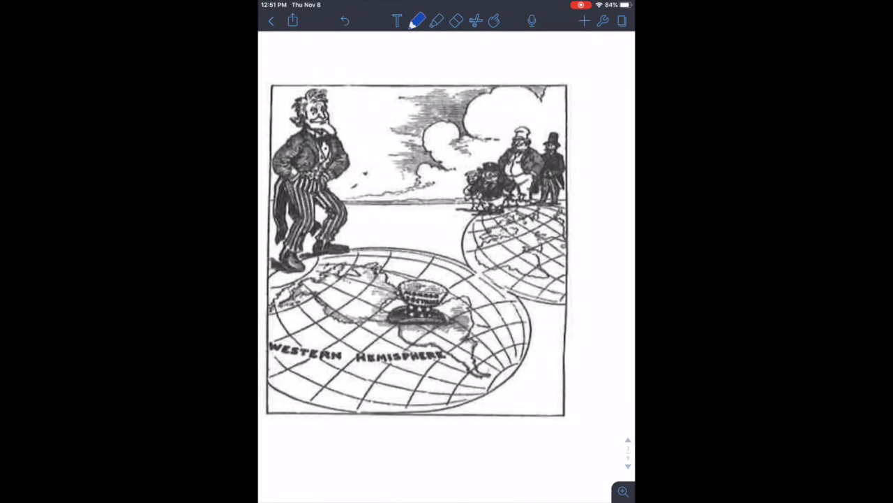
- Separate the two hemispheres with a line and write 'America' in blue over the Western Hemisphere
left_click_drag(373, 182, 586, 366)
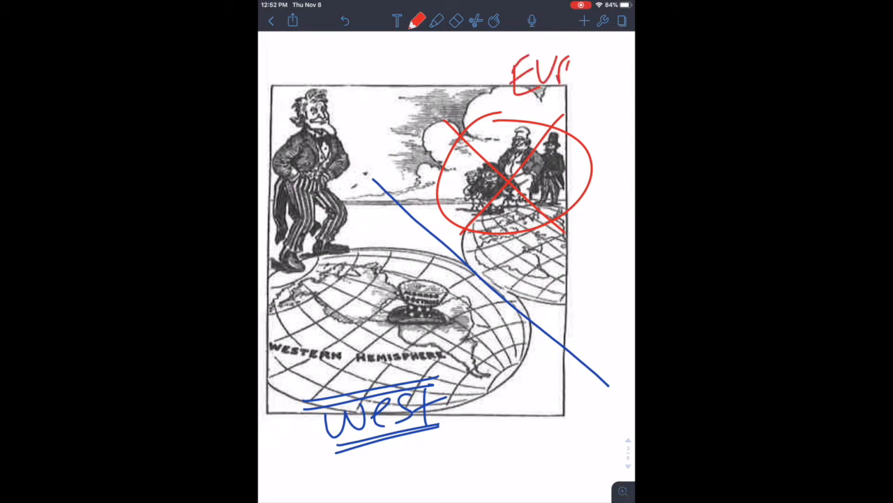
left_click(417, 20)
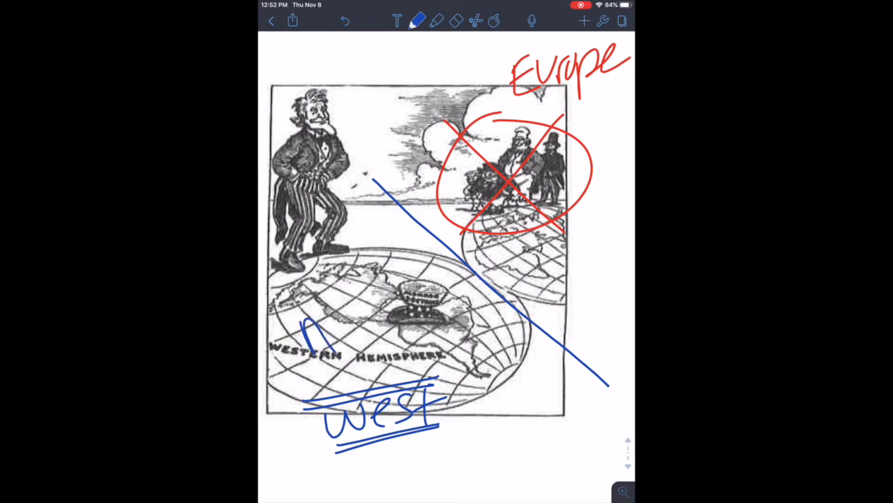
left_click_drag(300, 332, 450, 332)
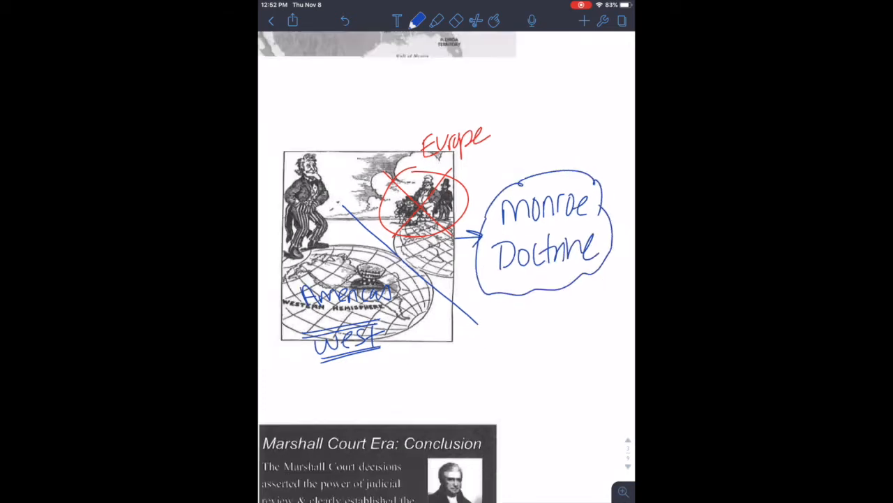
- Link 'Chief Justice of Supreme Court' to Marshall, frame '↑power of Federal Gov't', and tag #NATIONALISM
scroll("down", 3)
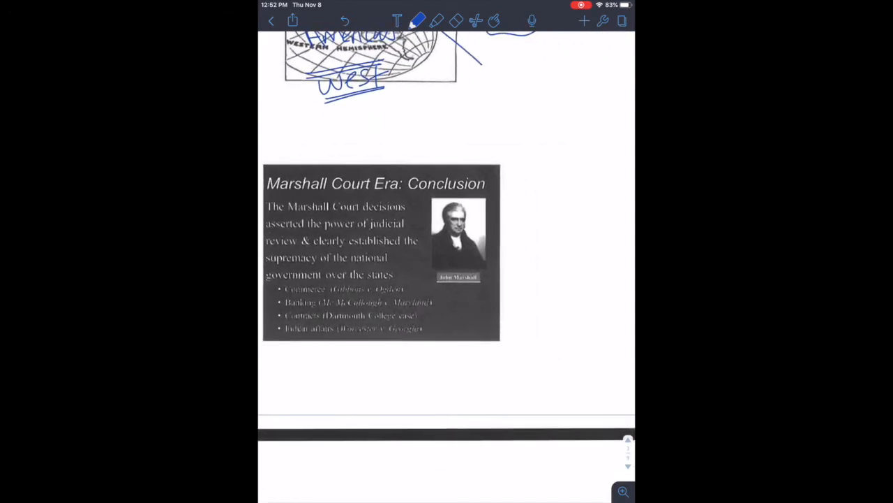
left_click_drag(520, 104, 478, 206)
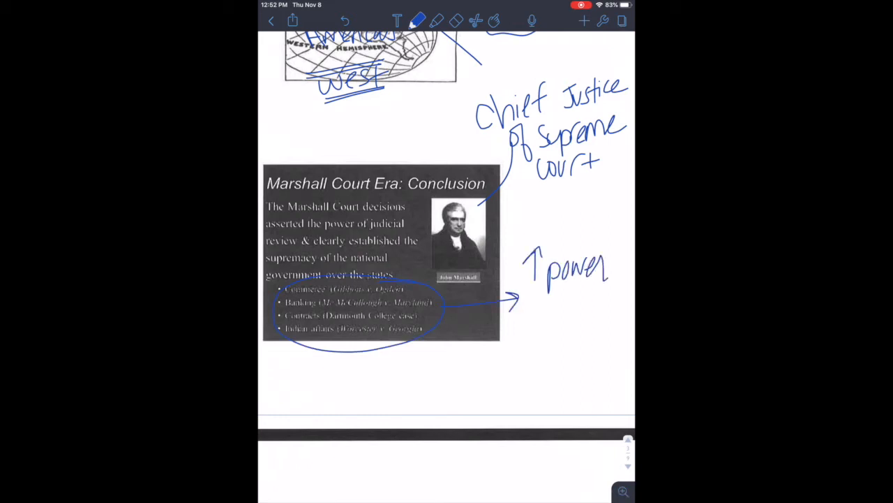
type("of Federal")
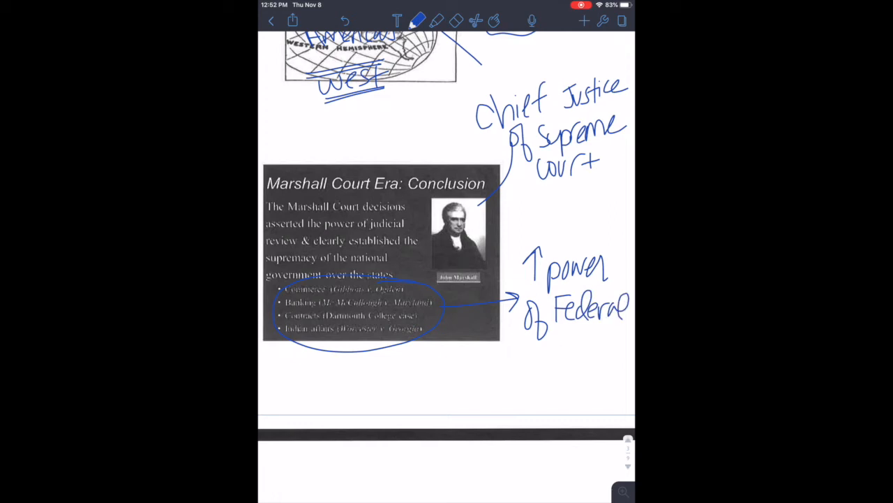
left_click_drag(520, 363, 586, 352)
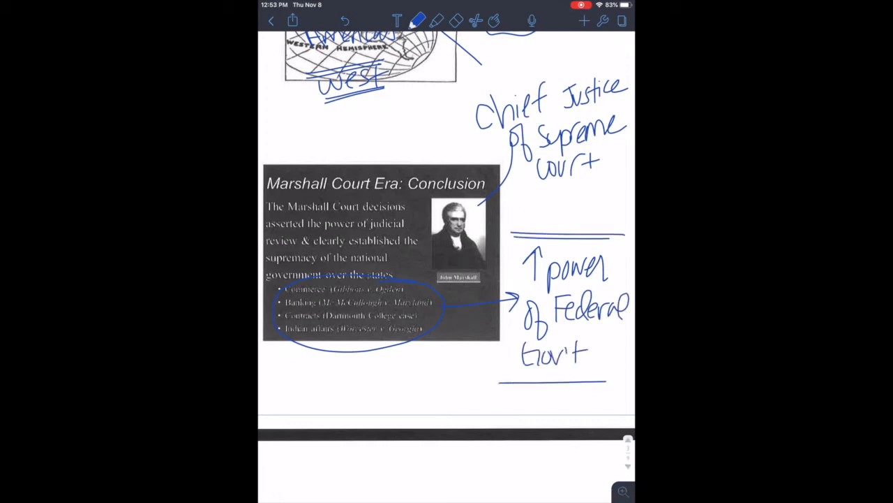
left_click(278, 396)
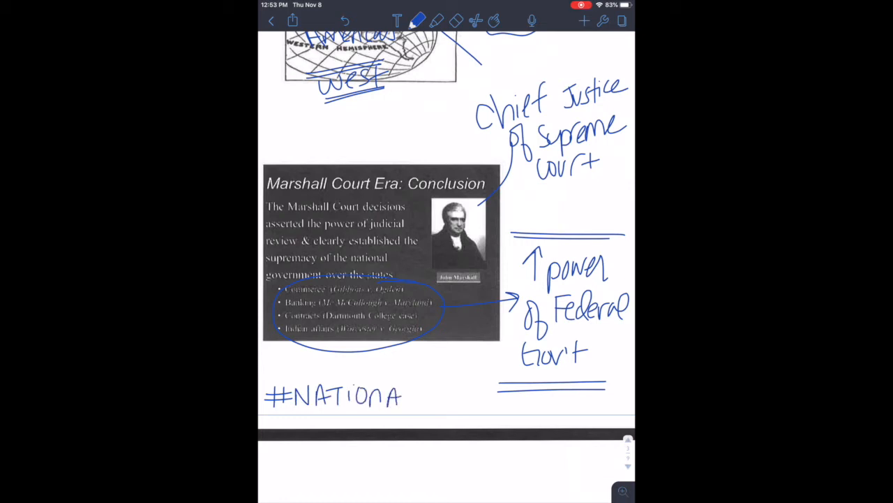
type("lism")
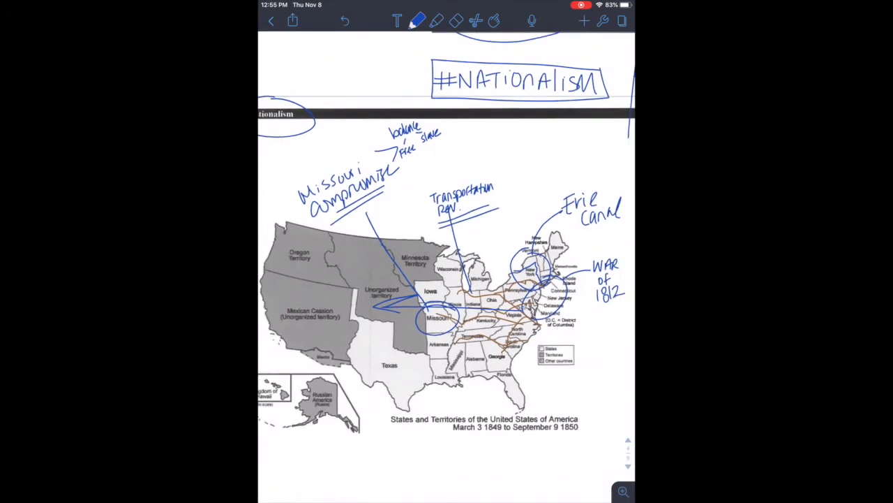
- Scroll down to the Sectionalism page showing Adams, Jackson, Corrupt Bargain and Spoils System
scroll("down", 3)
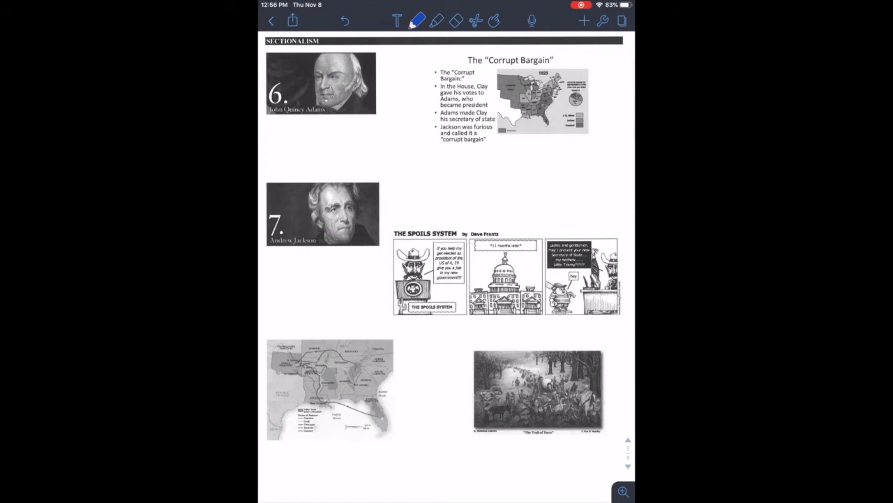
- Circle the presidents' names, zoom into the Corrupt Bargain slide, and circle both mentions of Clay
left_click_drag(266, 101, 335, 112)
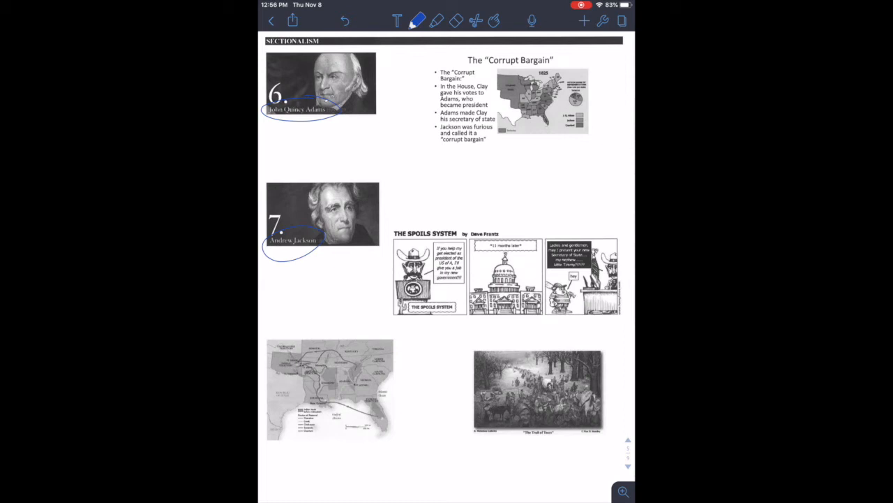
left_click_drag(339, 94, 457, 56)
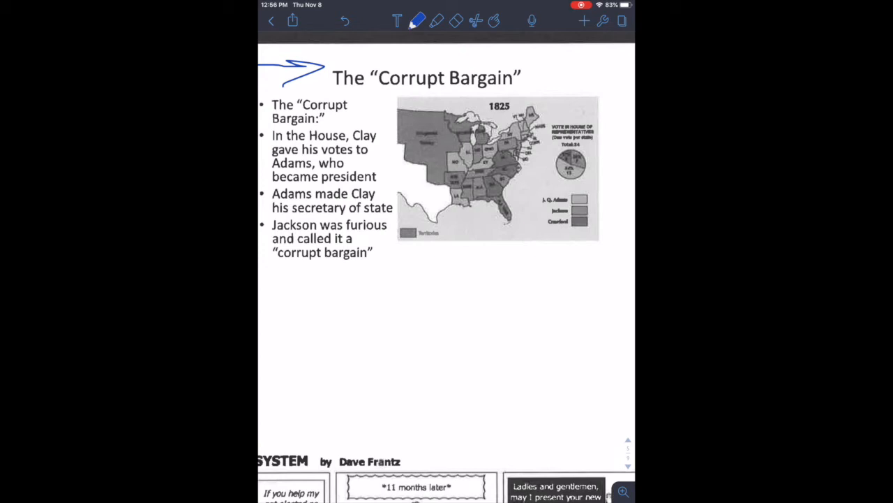
left_click_drag(349, 136, 380, 143)
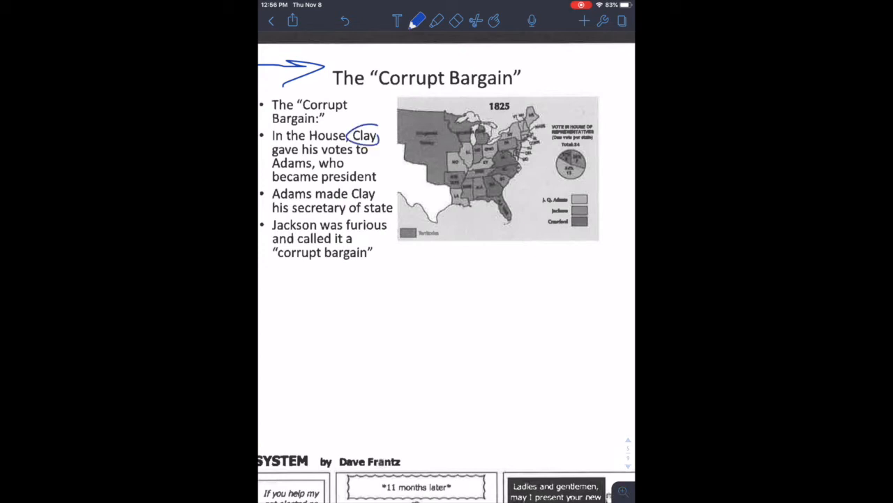
left_click_drag(352, 203, 377, 185)
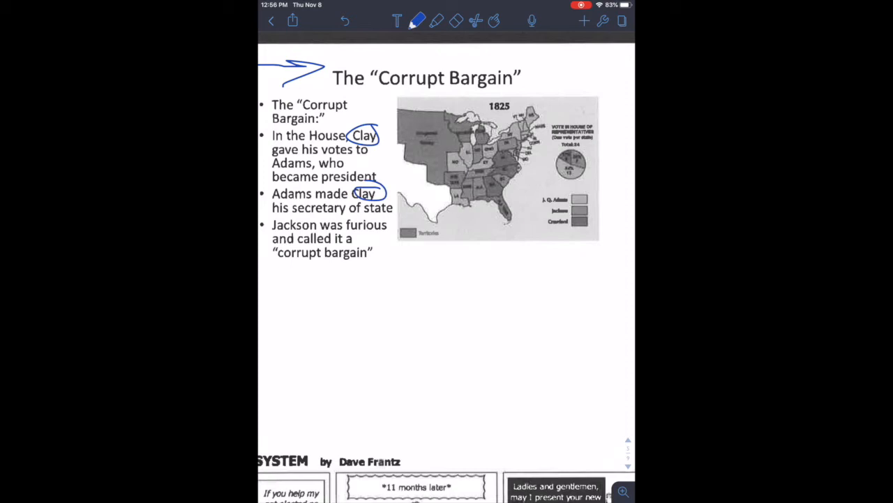
- Underline 'corrupt bargain' and handwrite 'Clay + Adams' with president arrows below
left_click_drag(279, 266, 370, 264)
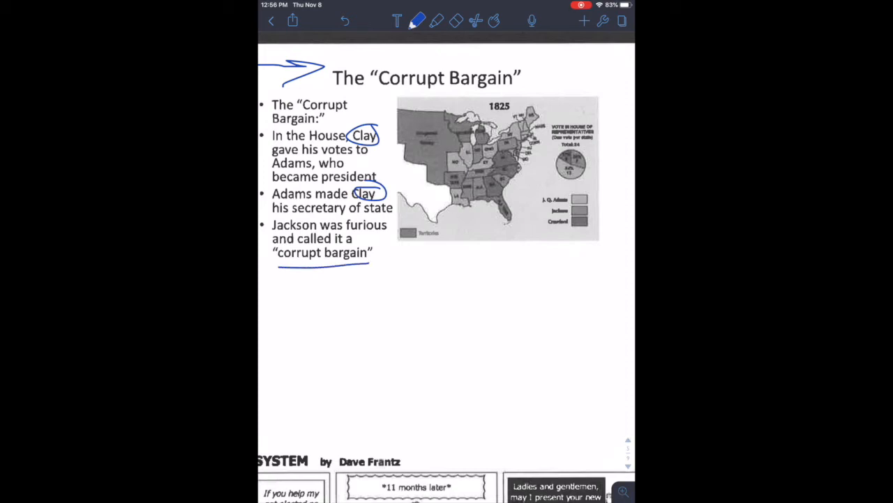
left_click_drag(286, 278, 391, 285)
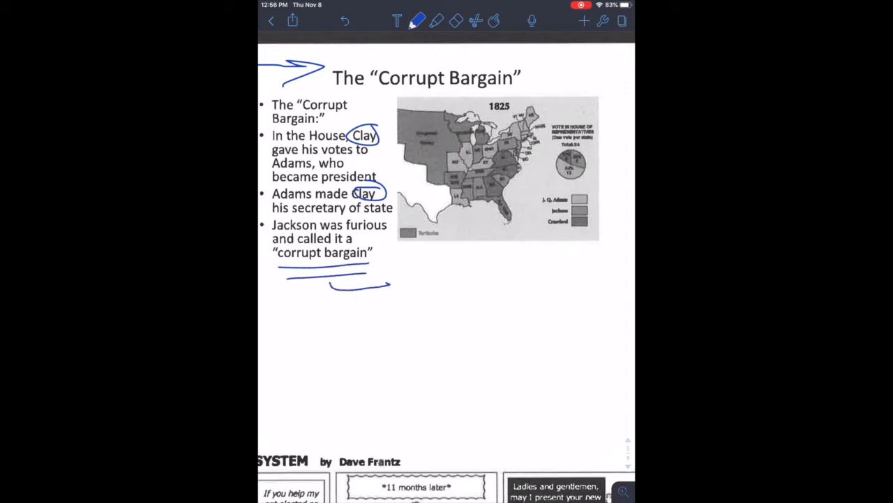
type("cl")
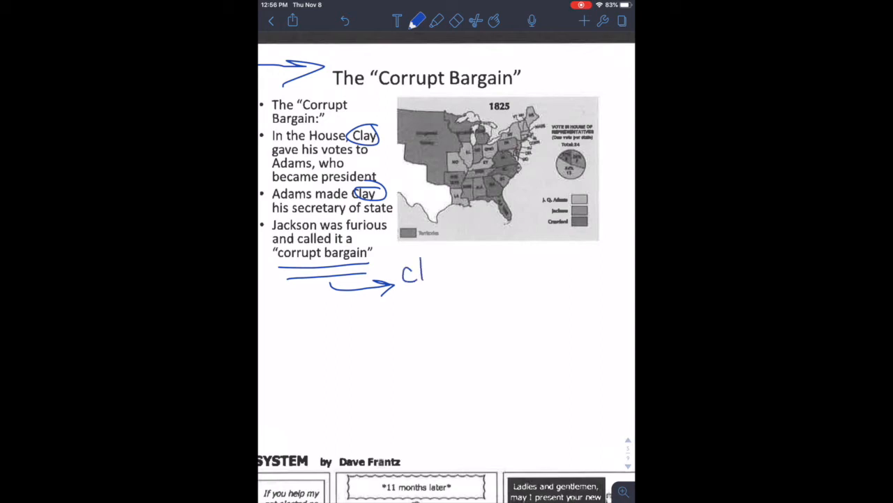
left_click_drag(425, 272, 488, 272)
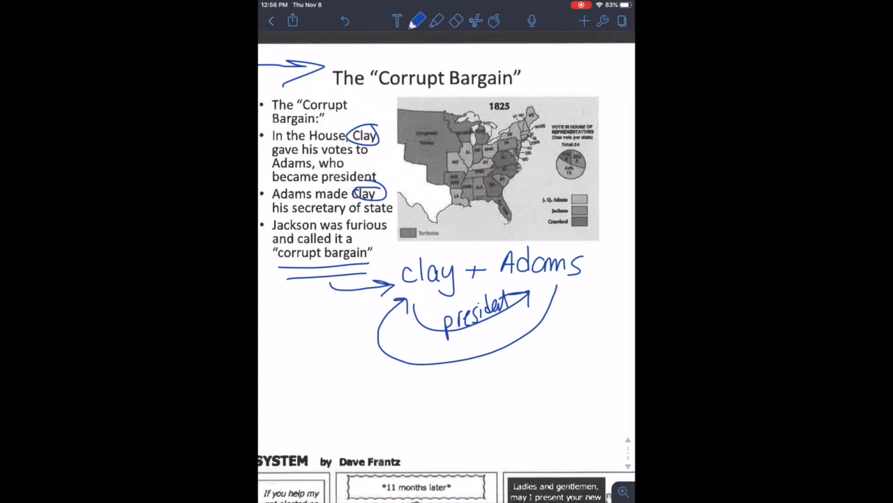
left_click_drag(436, 353, 481, 349)
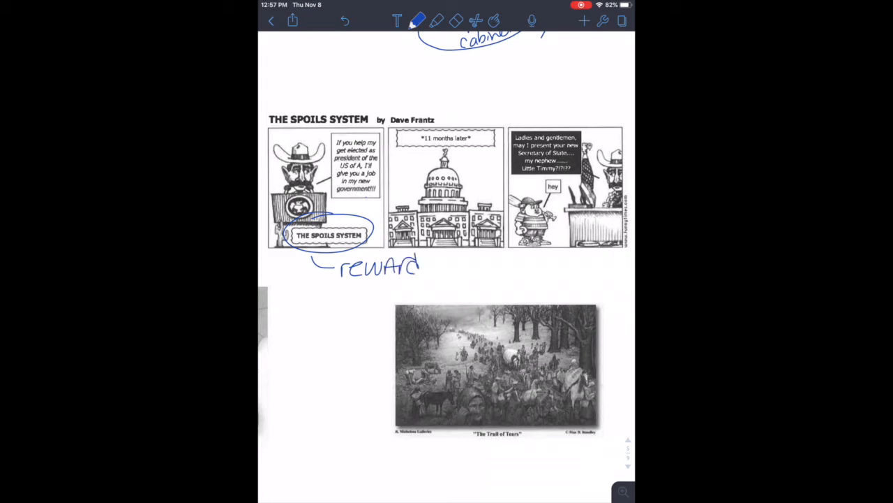
- Finish the handwritten 'reward support' note beneath the Spoils System cartoon
left_click_drag(429, 272, 461, 276)
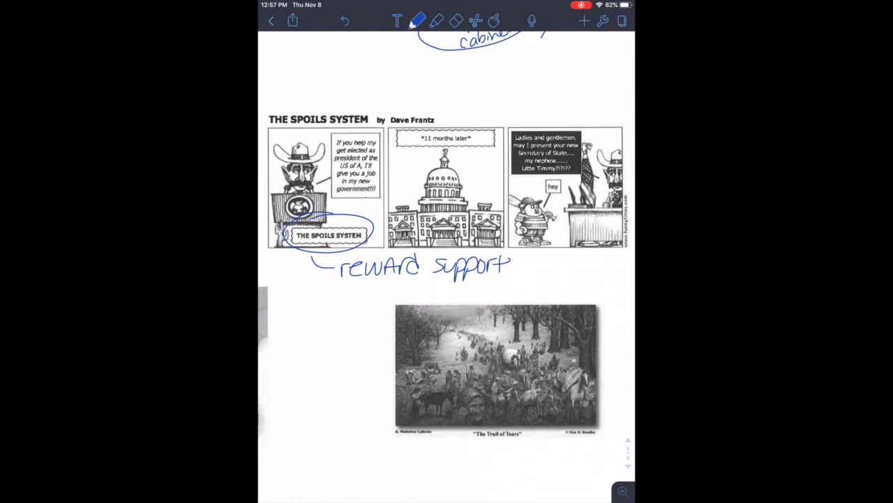
type("ers")
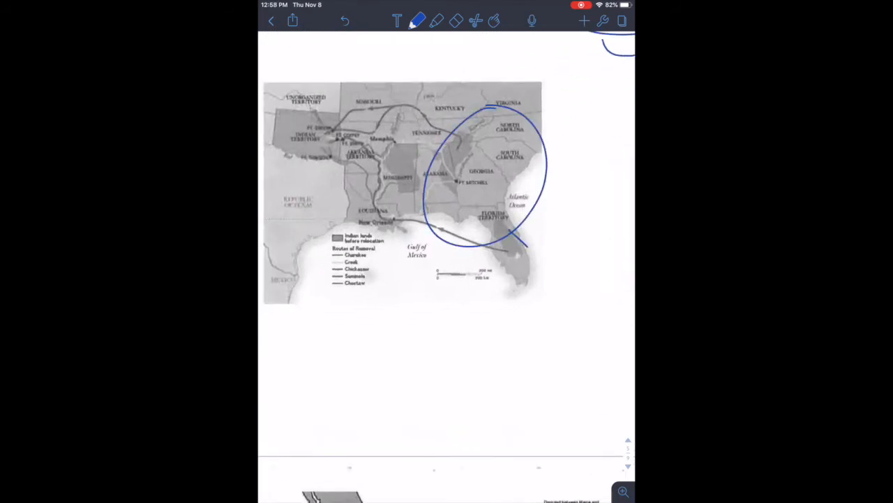
- Note gold, draw the route to Indian Territory, and label it Indian Removal Act
type("Gold F")
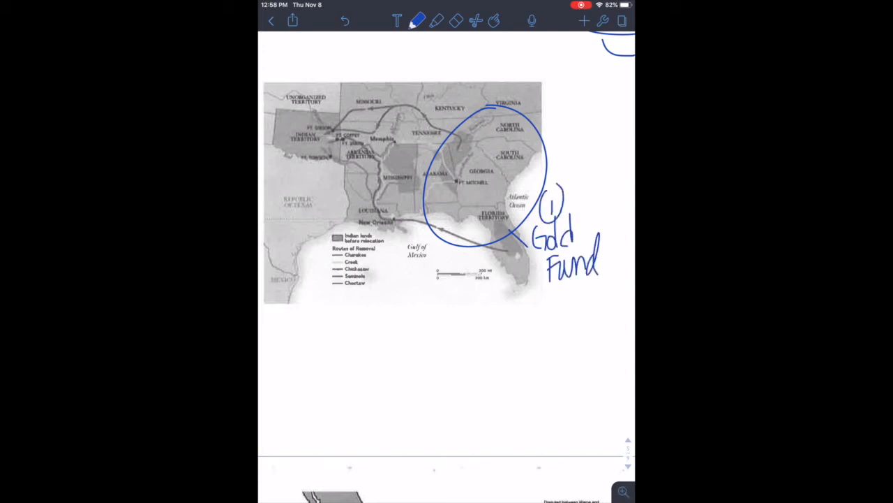
left_click_drag(328, 133, 433, 182)
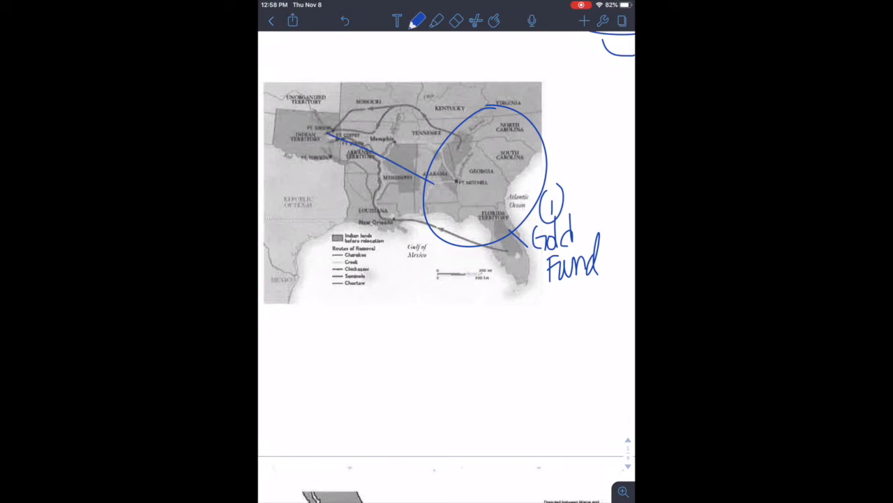
left_click_drag(321, 140, 355, 111)
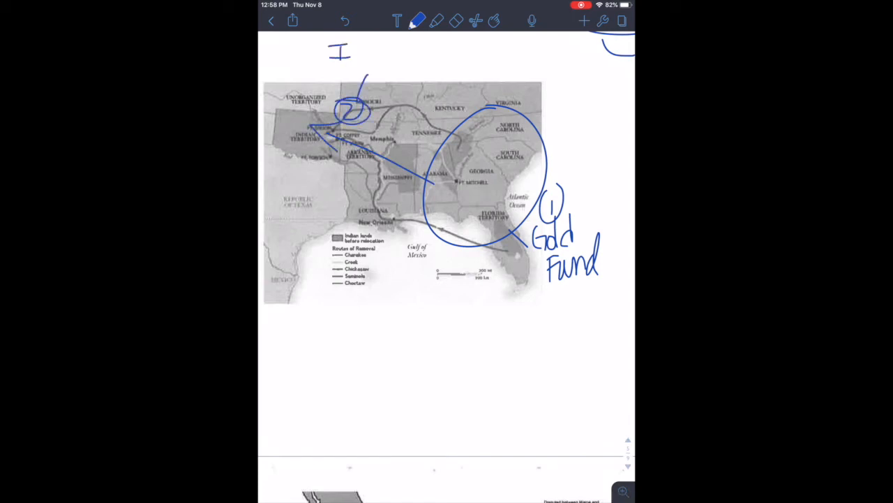
type("ndian")
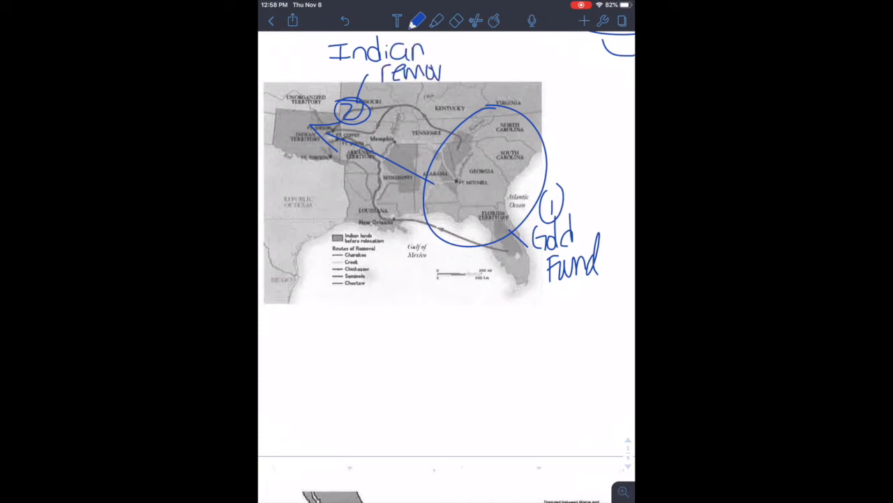
type("Act")
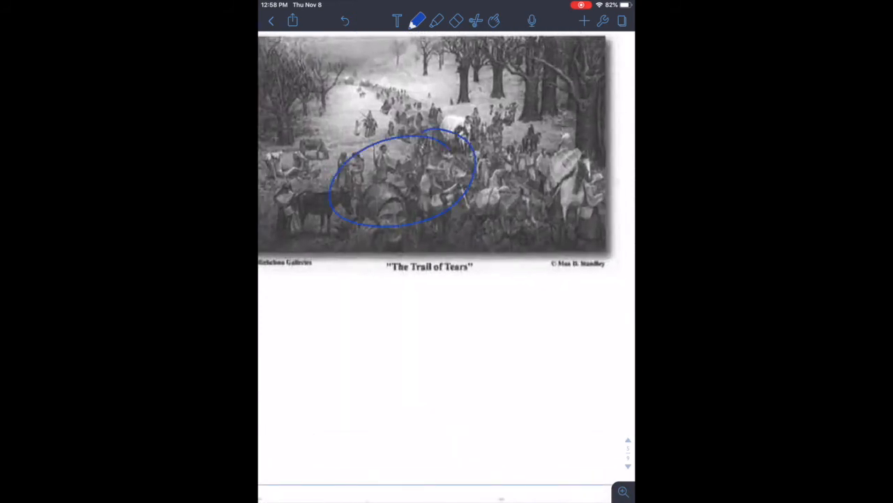
- Draw a line from the circled group and handwrite that 25% of Native Americans died
left_click_drag(377, 223, 307, 315)
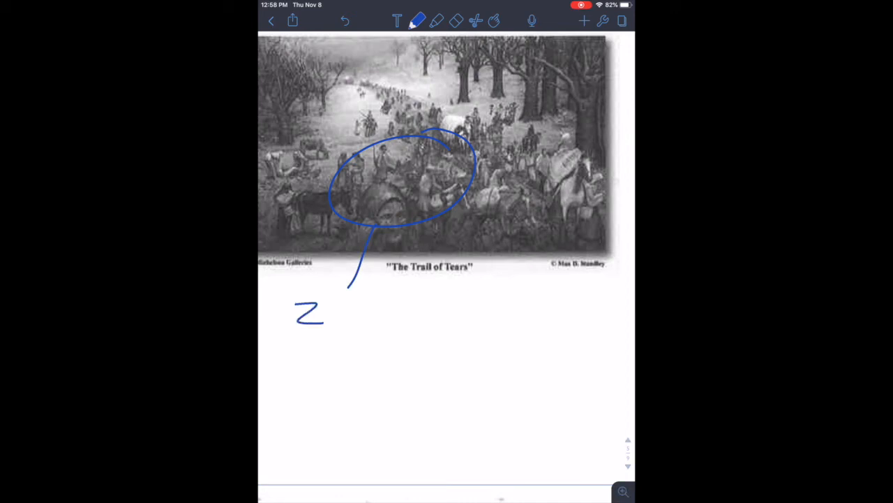
left_click_drag(335, 314, 391, 307)
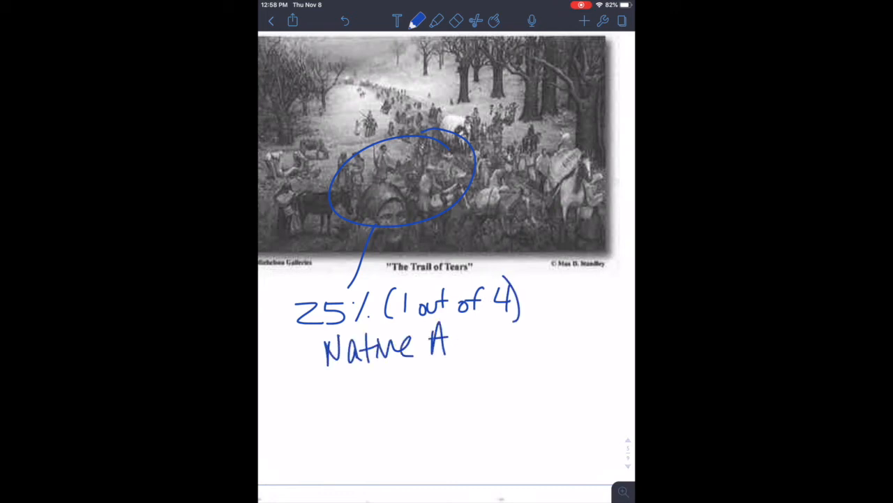
type("mericans")
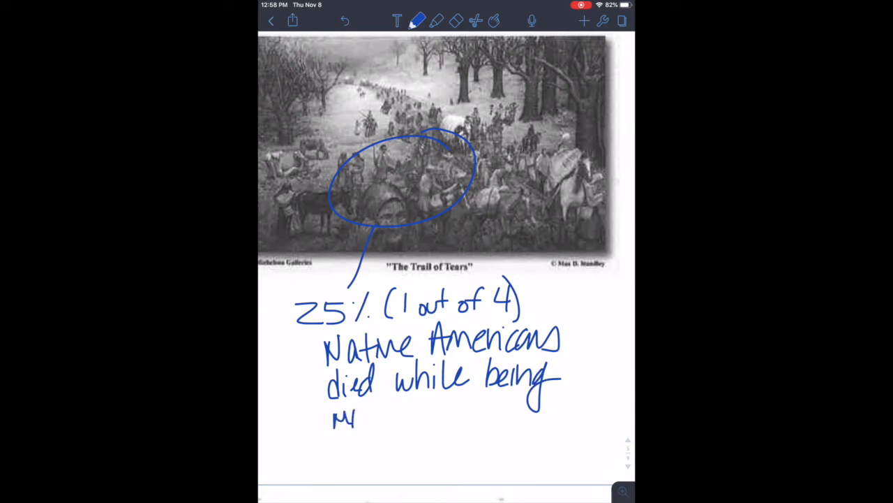
left_click_drag(356, 415, 478, 408)
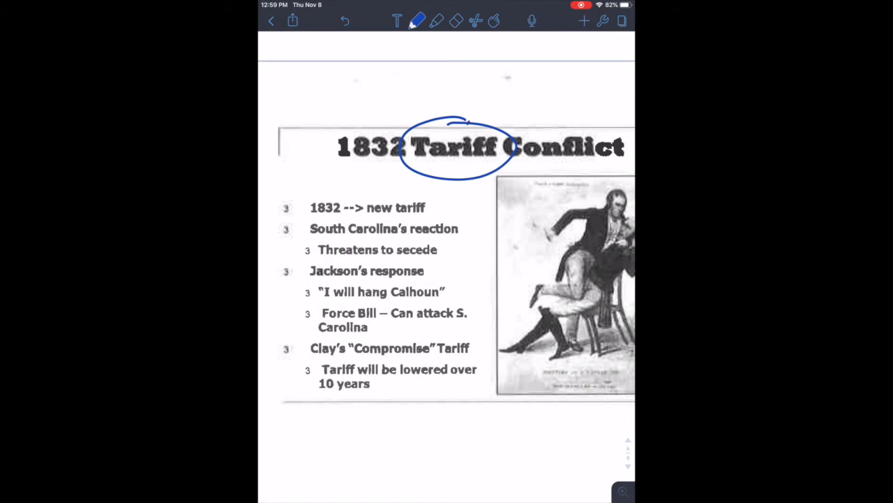
- Label Tariff as a tax on trade imports, then circle Force Bill and draw a line down
left_click_drag(474, 116, 527, 81)
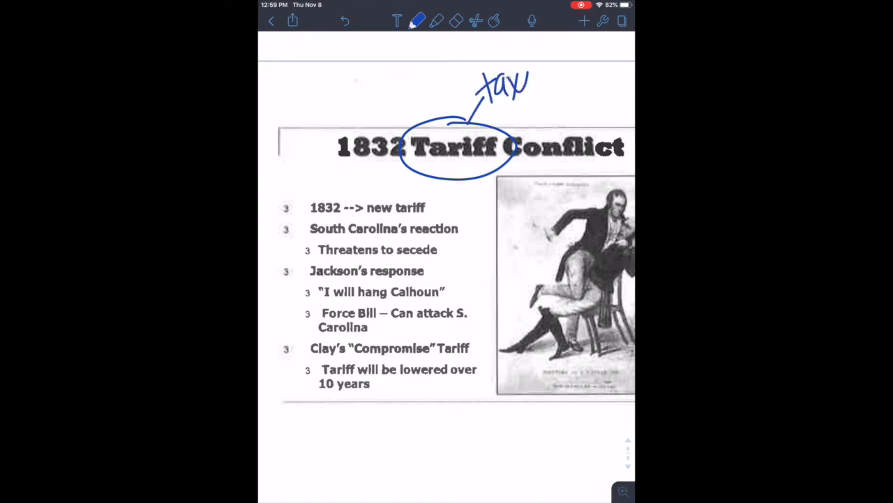
left_click_drag(538, 77, 586, 83)
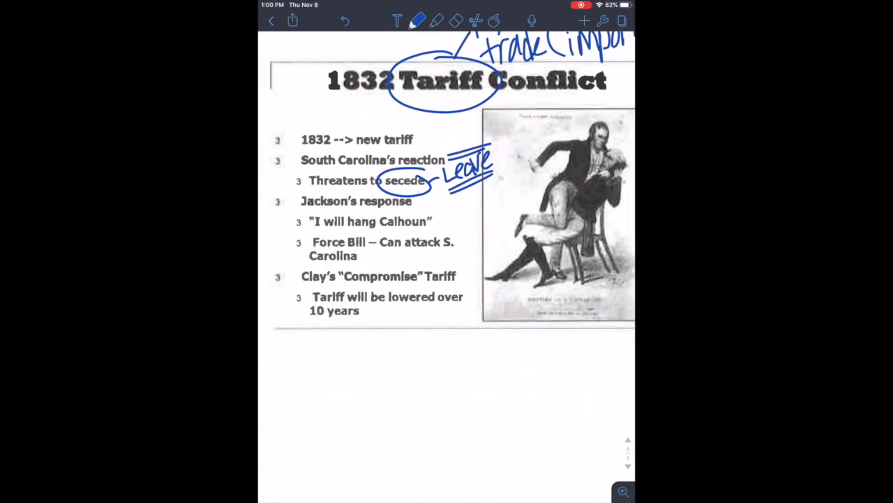
left_click_drag(310, 242, 373, 241)
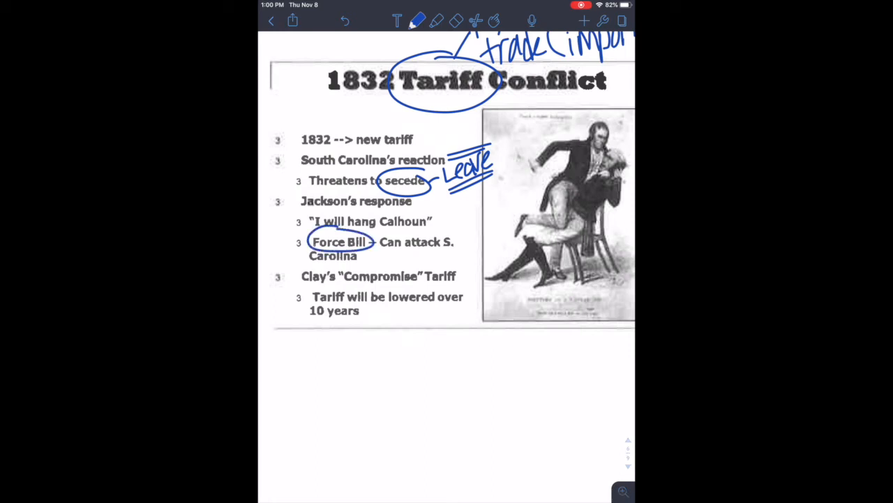
left_click_drag(307, 234, 310, 359)
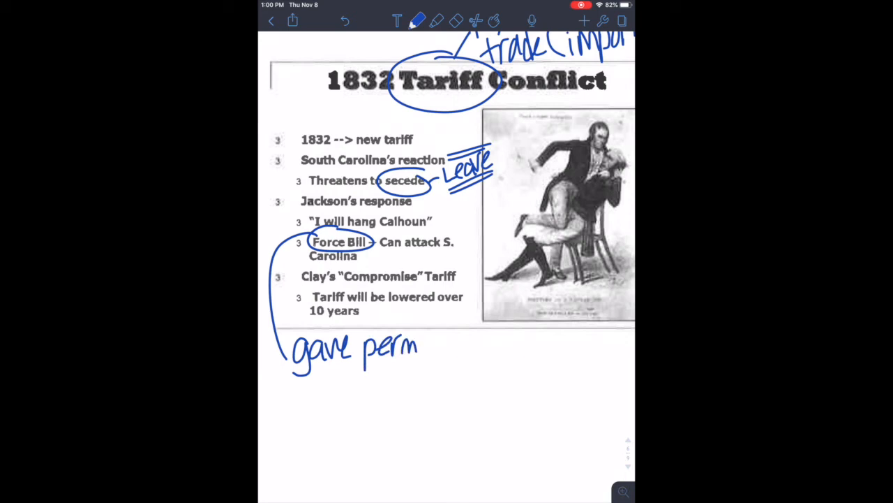
- Handwrite 'gave permission to use violence against South Carolina' below the slide
left_click_drag(418, 347, 482, 347)
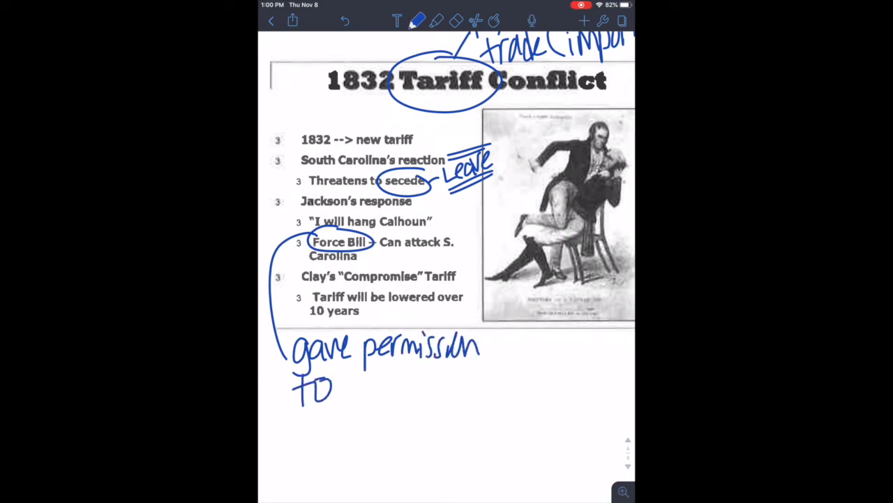
type("use")
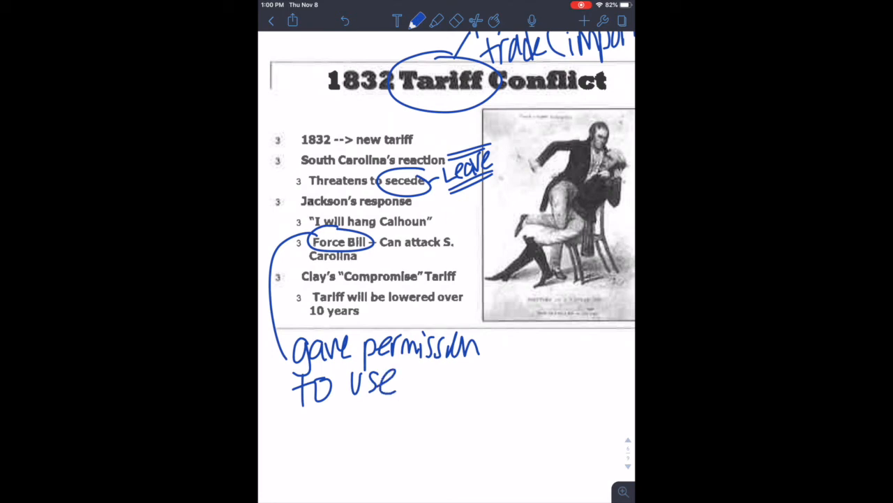
left_click_drag(412, 381, 520, 376)
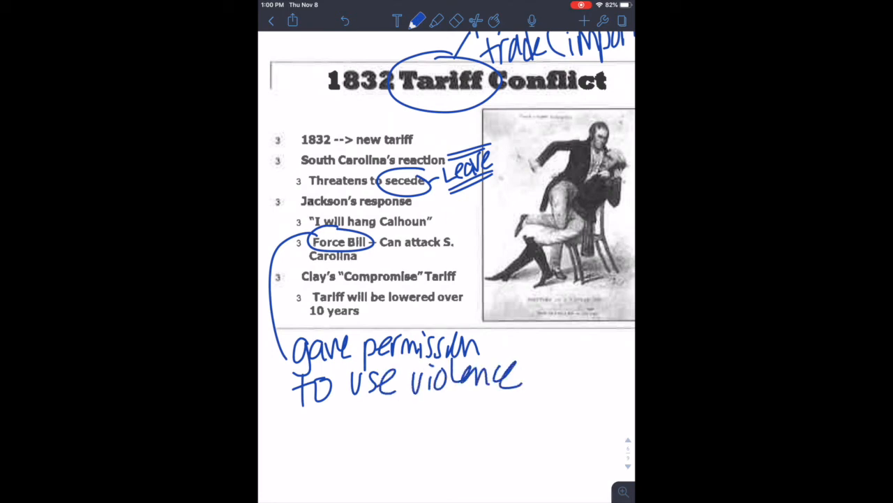
left_click_drag(300, 411, 391, 433)
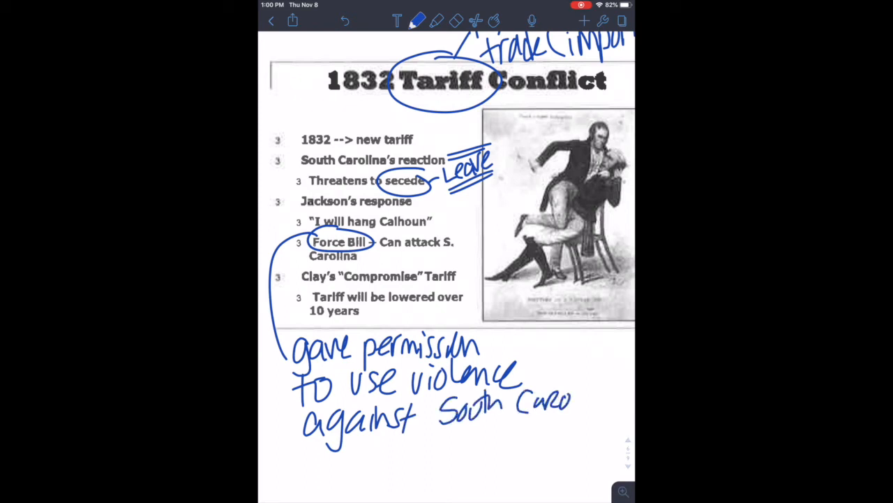
type("lina")
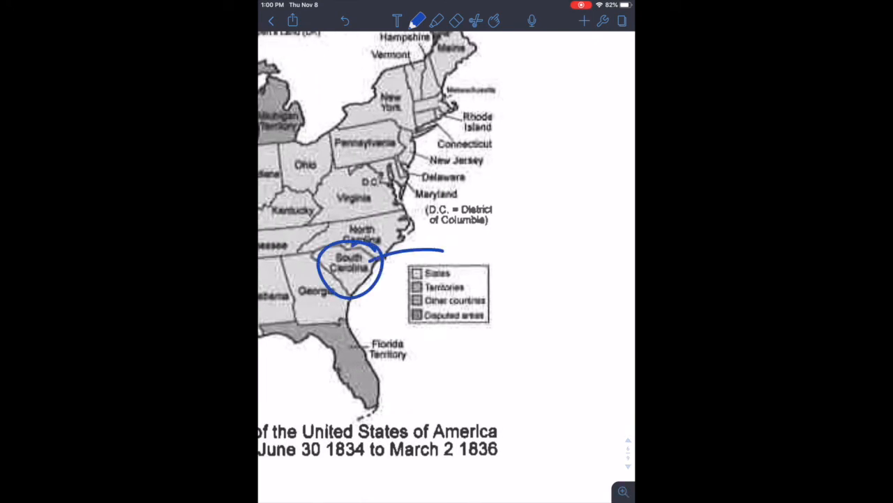
- Draw an arrow pointing to South Carolina on the US map
left_click_drag(460, 241, 545, 247)
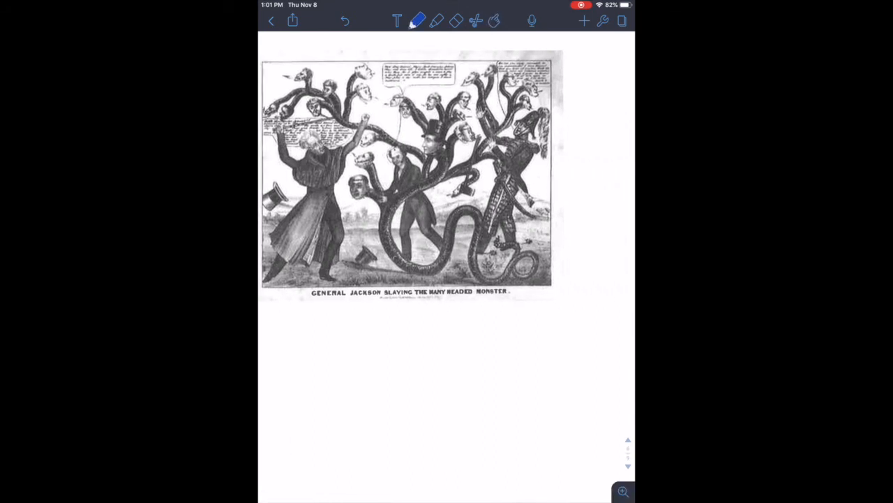
- Underline the caption, add an arrow, and handwrite 'Jackson killed the 2nd' bank note
left_click_drag(360, 307, 402, 324)
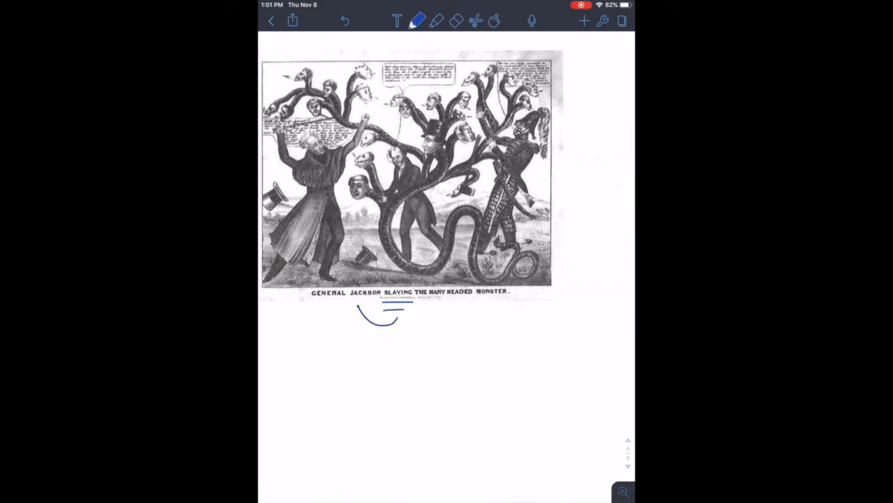
left_click_drag(377, 314, 355, 309)
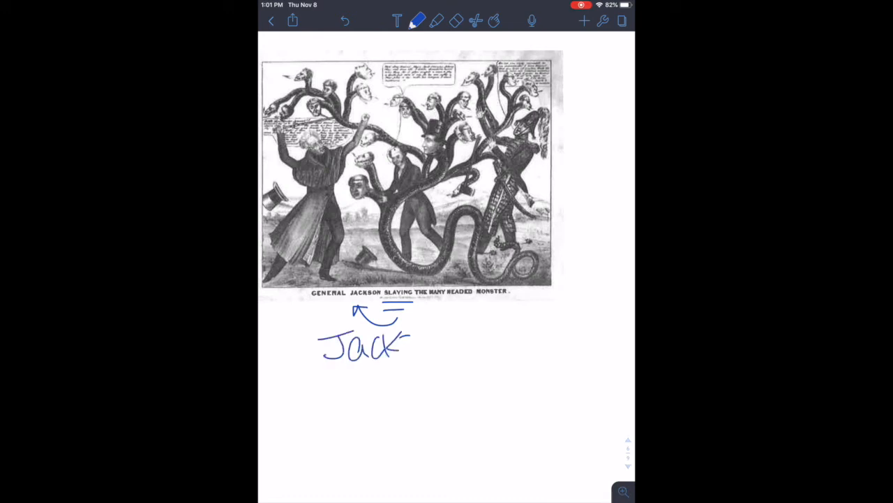
left_click_drag(398, 342, 478, 328)
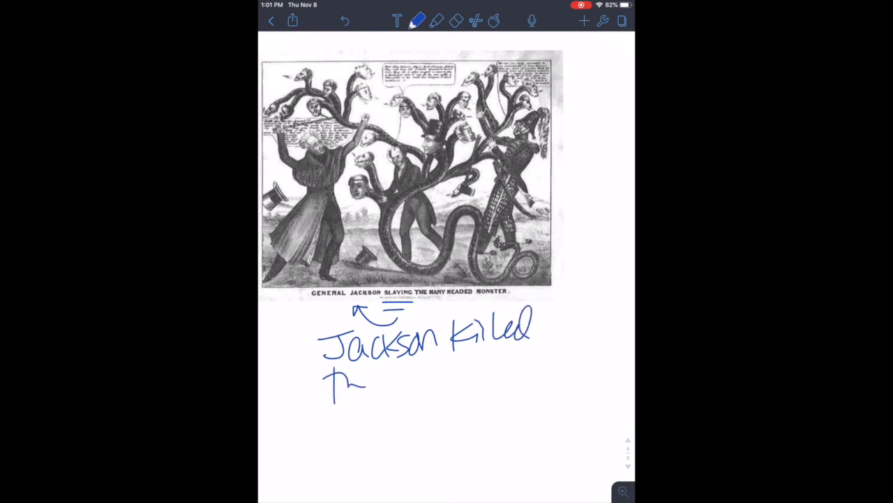
type("2nd")
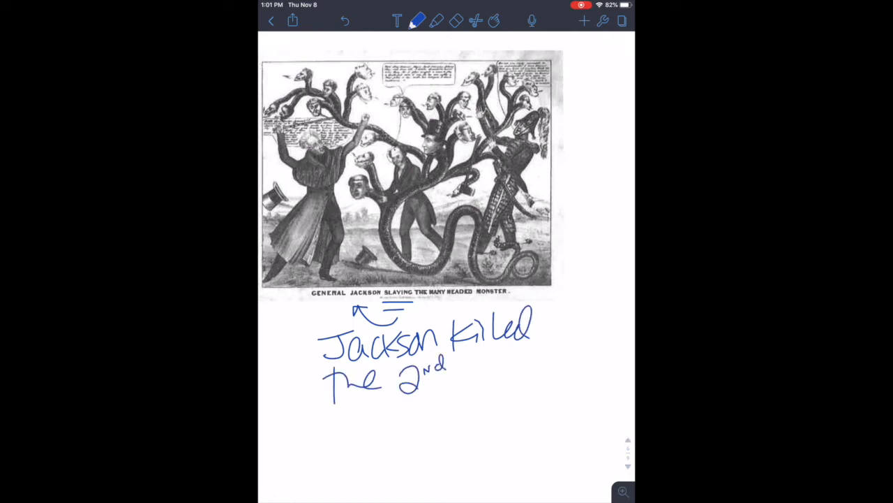
left_click_drag(465, 363, 537, 381)
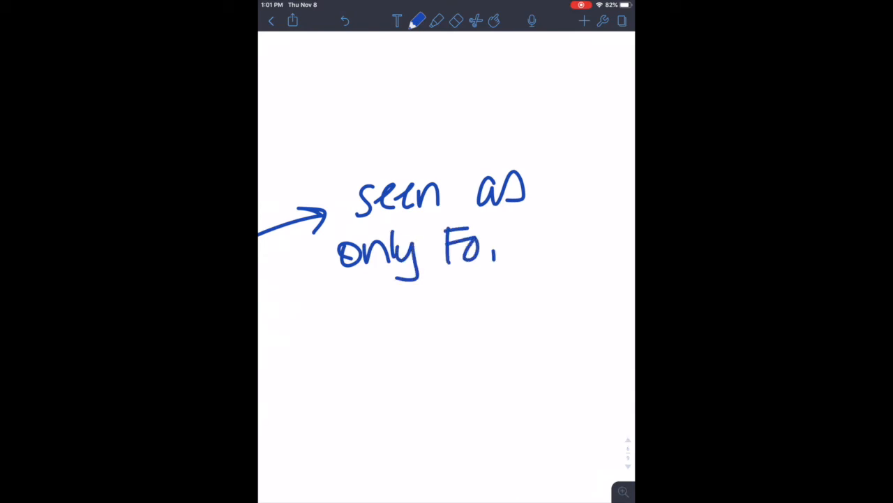
- Handwrite 'seen as only for wealthy' and an underlined 'not'
left_click_drag(349, 293, 440, 293)
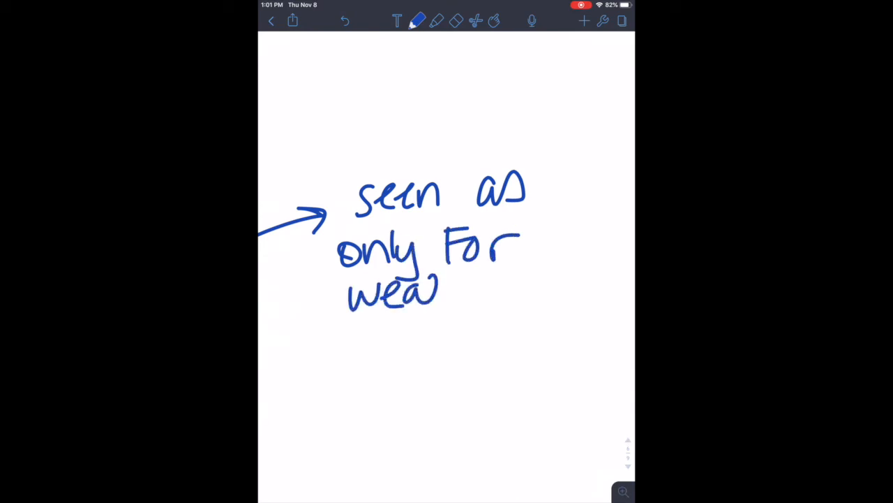
left_click_drag(447, 286, 499, 328)
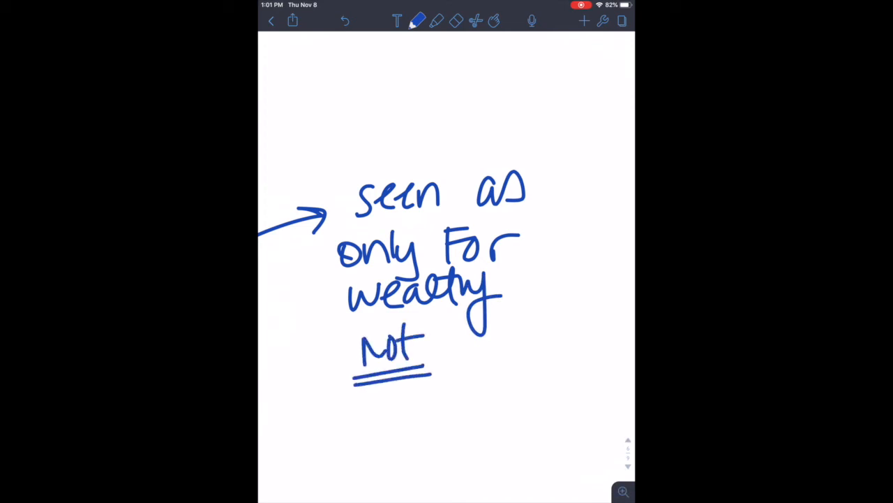
left_click_drag(453, 377, 517, 377)
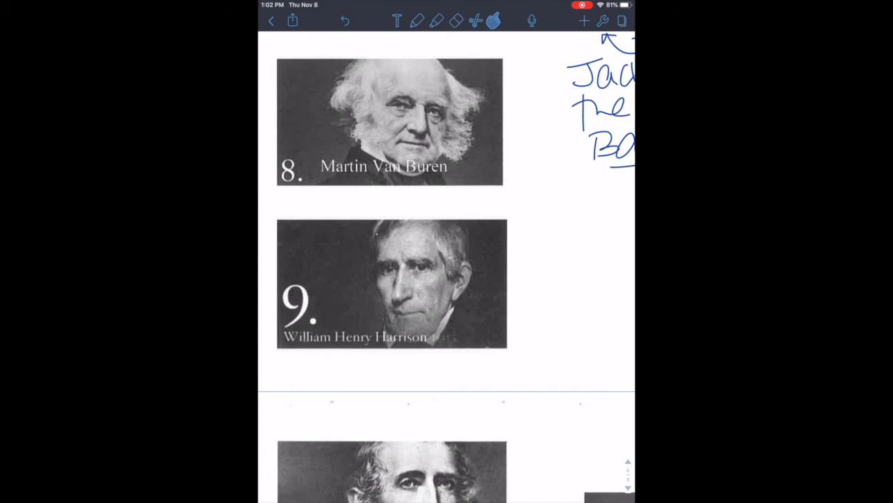
- Split the American Progress painting with a wavy line and add arrows toward Light and West
scroll("down", 3)
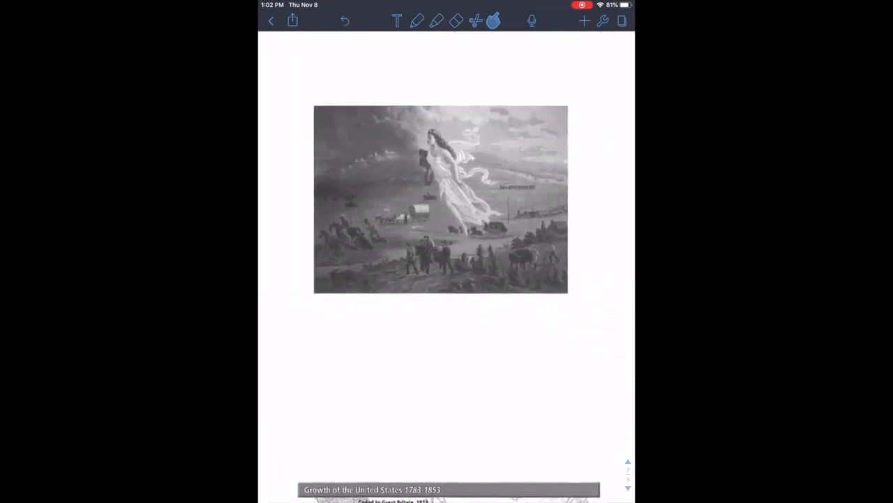
left_click(416, 20)
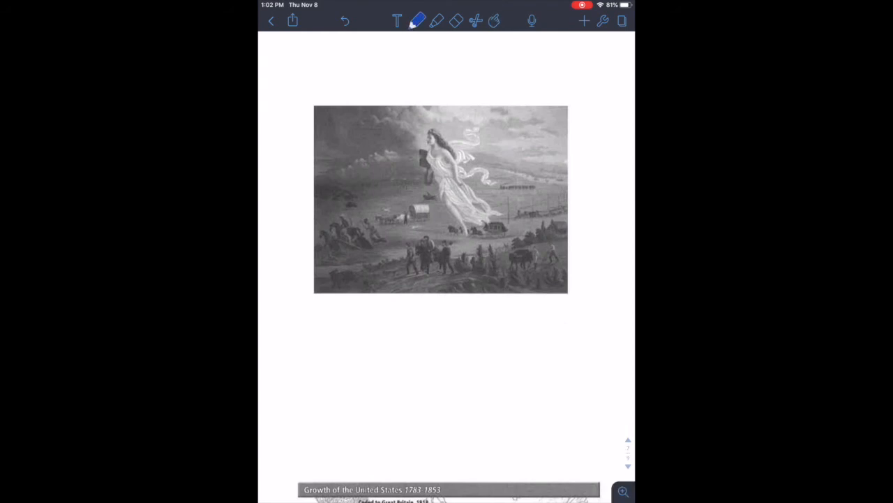
left_click_drag(444, 94, 425, 210)
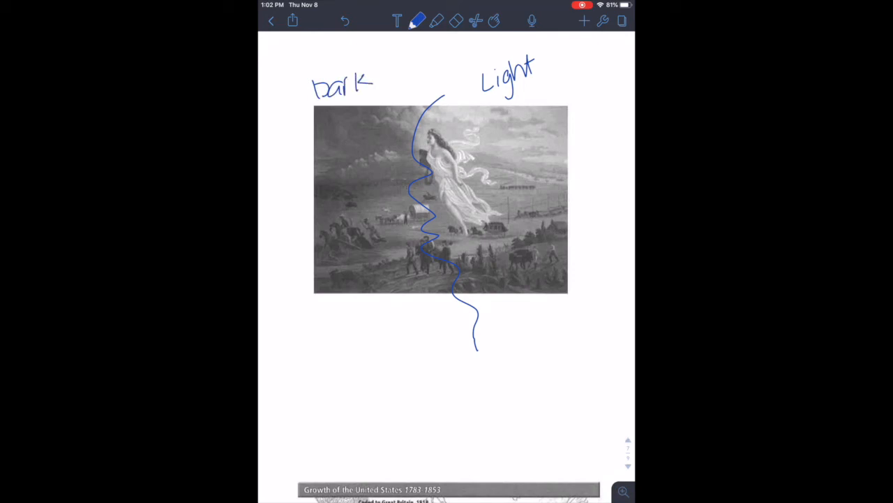
left_click_drag(461, 139, 459, 130)
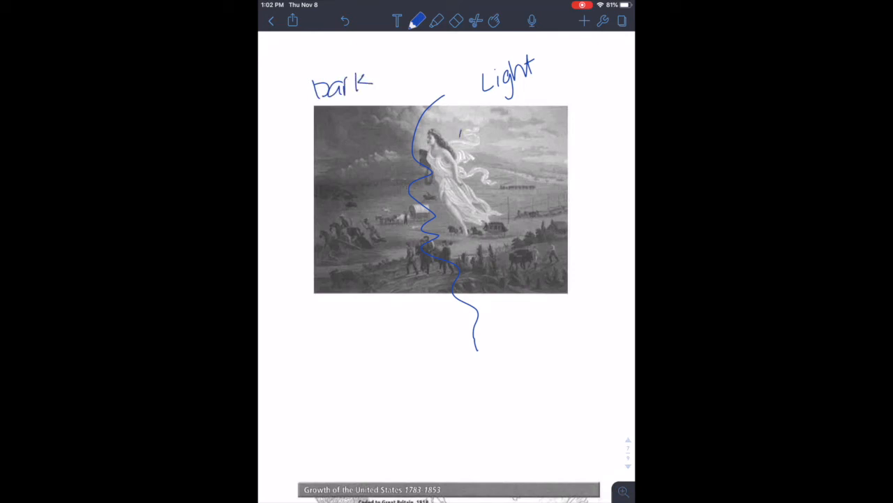
left_click_drag(461, 133, 493, 94)
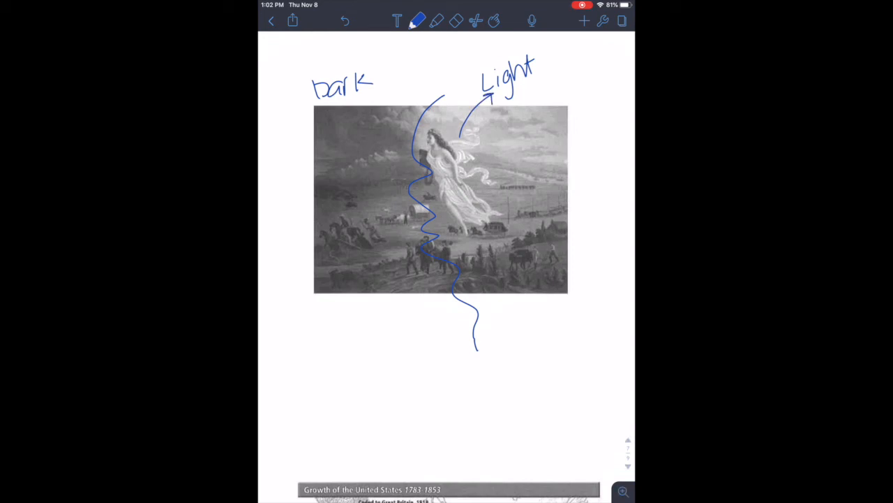
left_click_drag(315, 319, 556, 314)
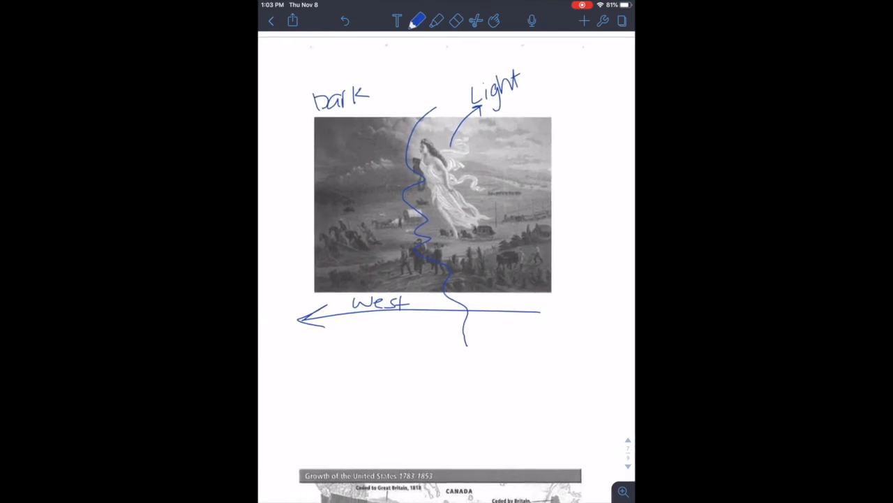
- Handwrite 'Manifest Destiny' below the painting
type("Mai")
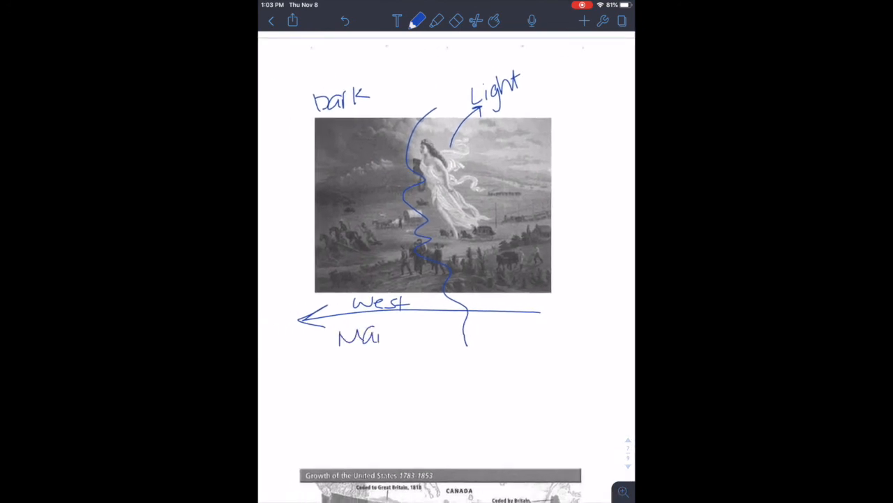
type("Manifest Dest")
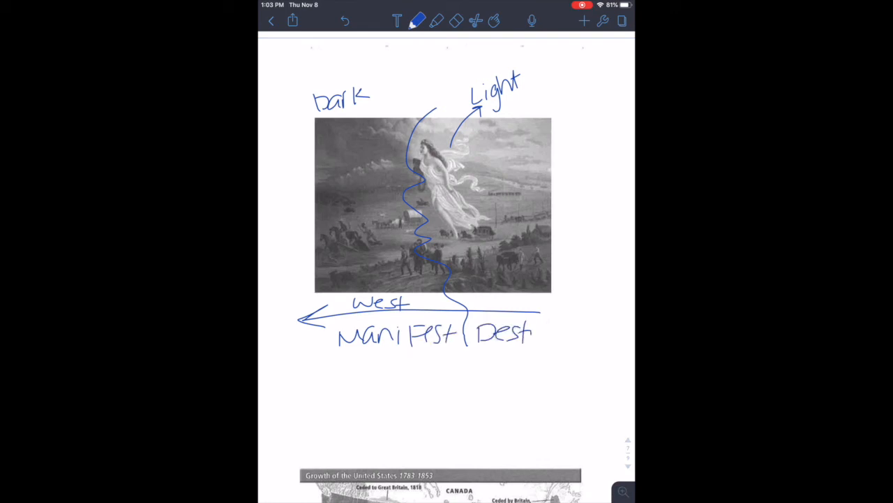
type("ny")
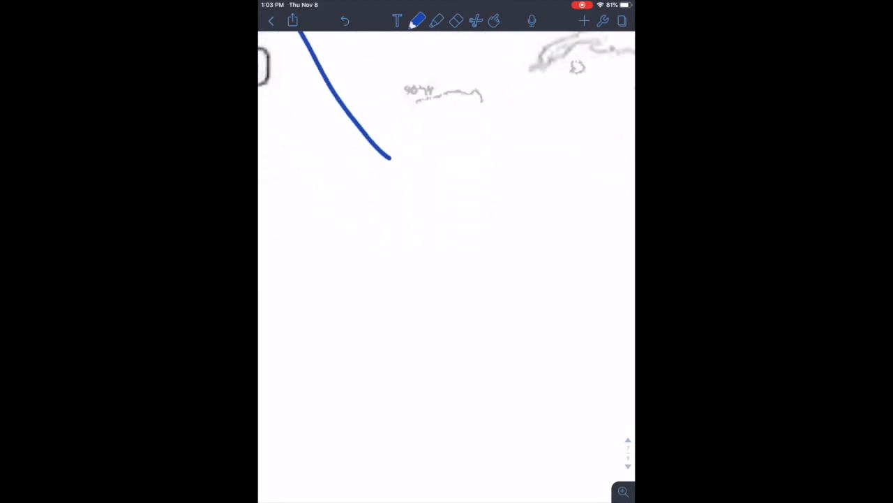
- Write note 1: Americans brought slaves into Texas and Mexico got mad
left_click_drag(325, 175, 363, 199)
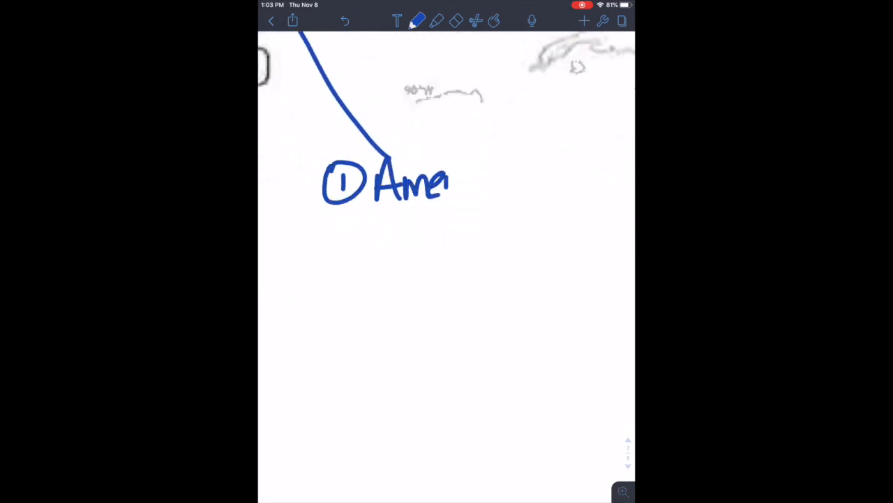
left_click_drag(451, 182, 530, 183)
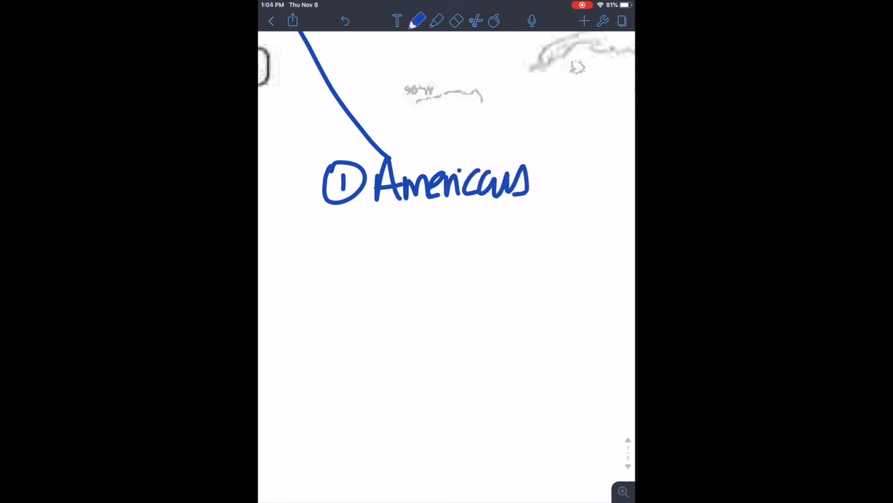
scroll("down", 3)
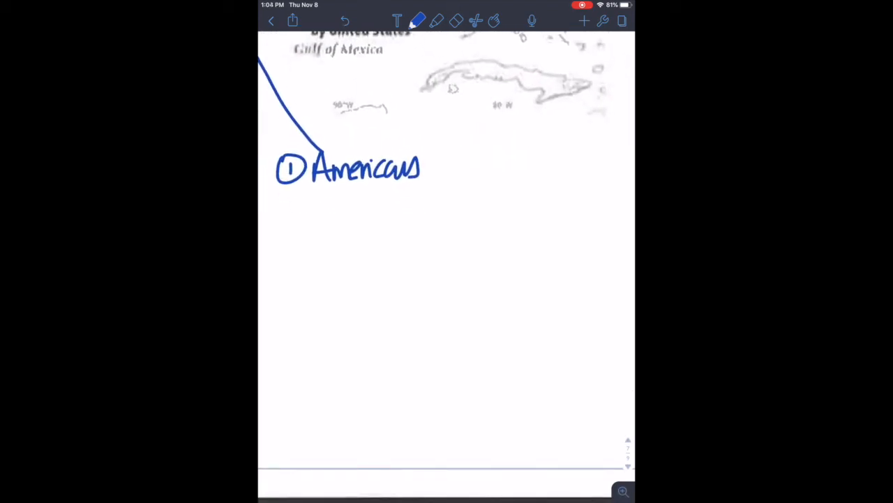
left_click_drag(443, 160, 488, 157)
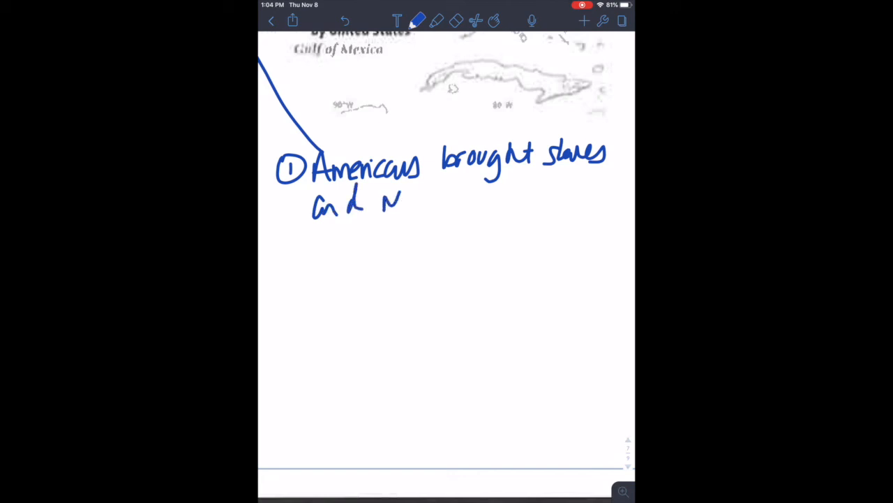
left_click_drag(391, 195, 488, 199)
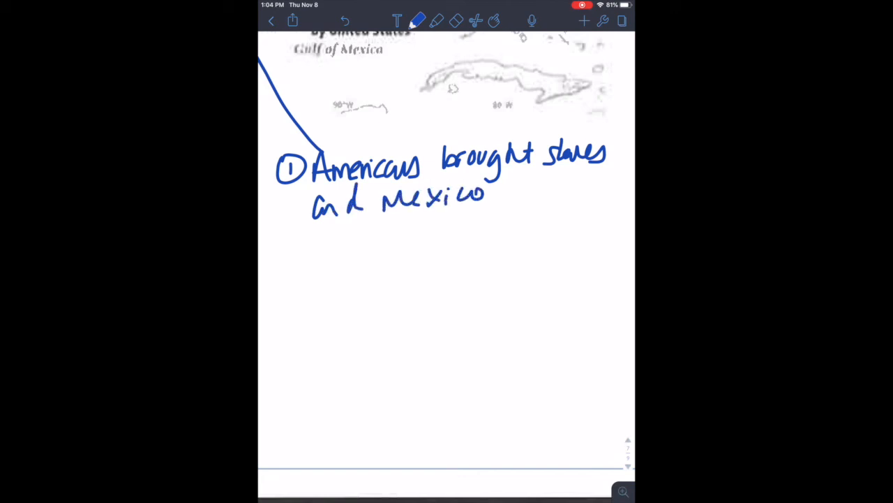
left_click_drag(502, 188, 593, 189)
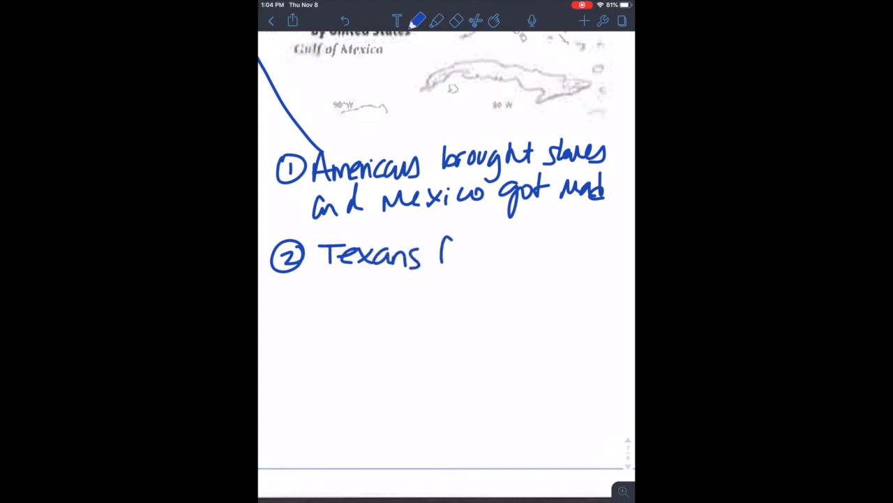
- Write note 2: Texans fought Mexico over slavery and won
left_click_drag(454, 251, 523, 251)
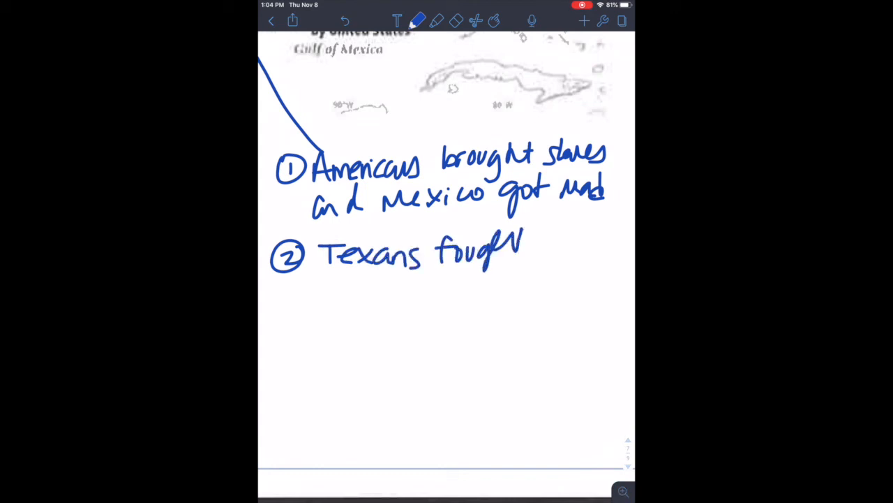
left_click_drag(527, 245, 597, 248)
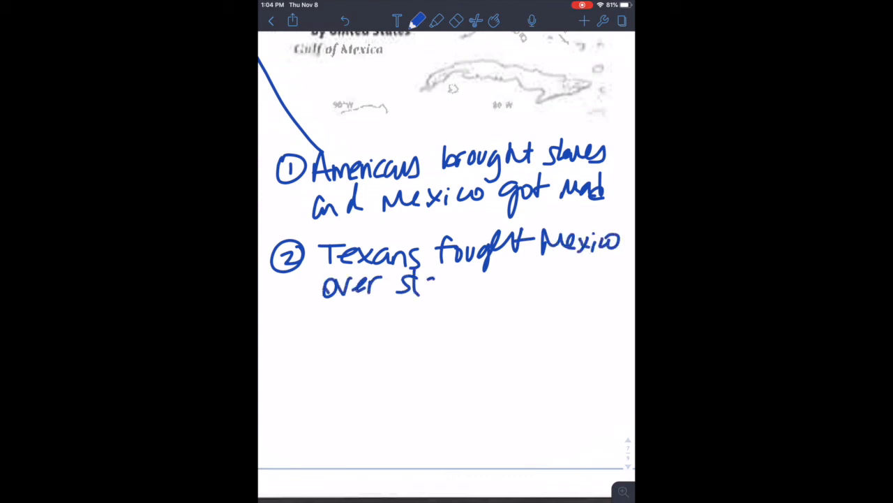
left_click_drag(419, 287, 482, 293)
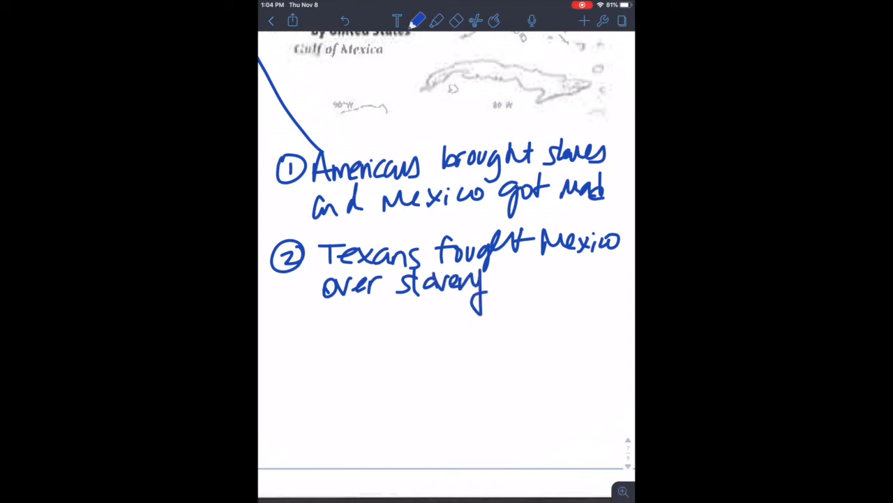
left_click_drag(502, 279, 587, 279)
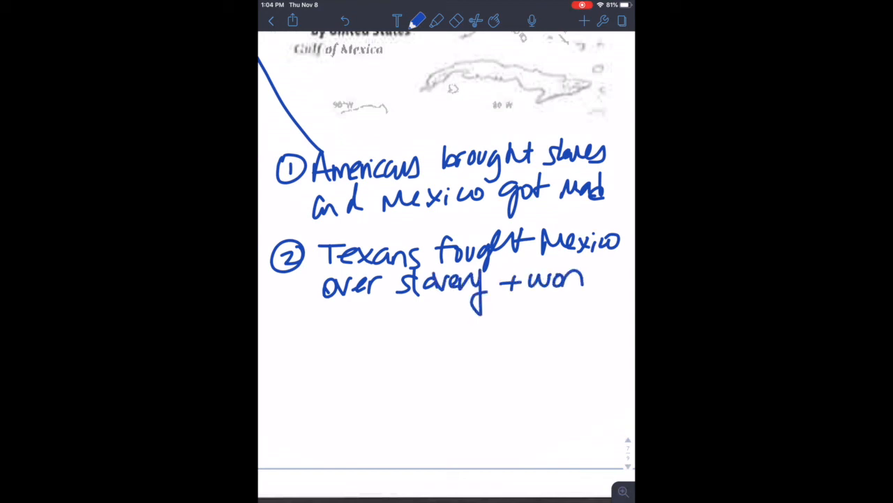
- Write note 3: US added Texas as a slave state, angering Mexico and Northerners in USA
left_click_drag(272, 335, 370, 339)
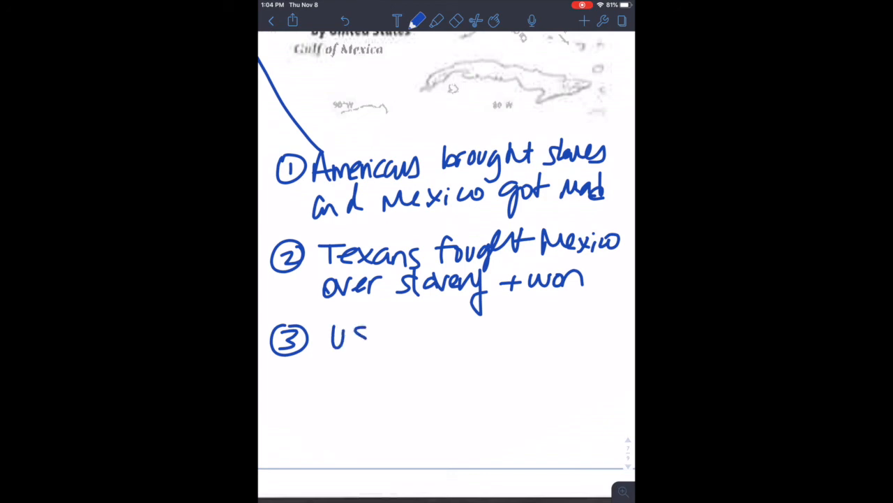
left_click_drag(363, 342, 440, 328)
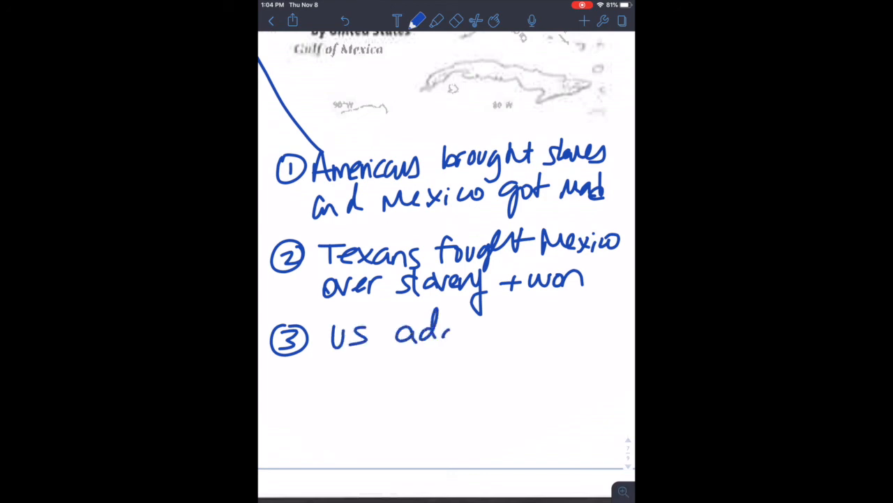
type("ded la")
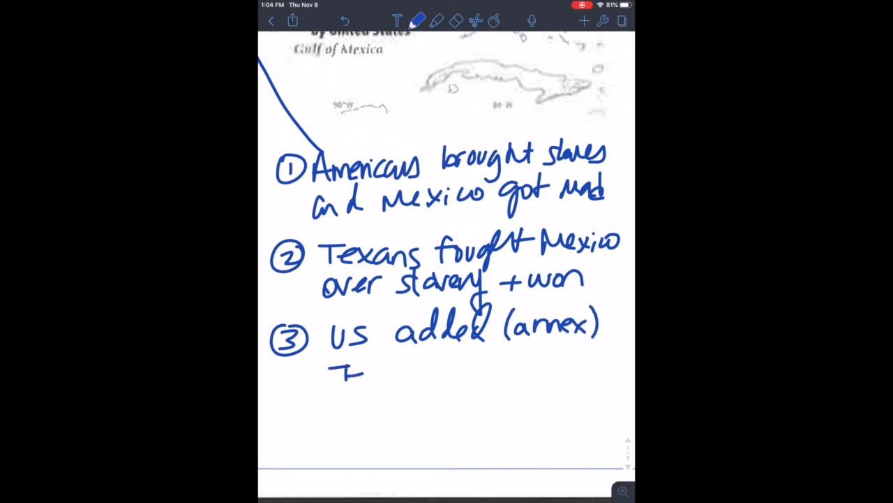
type("exas a")
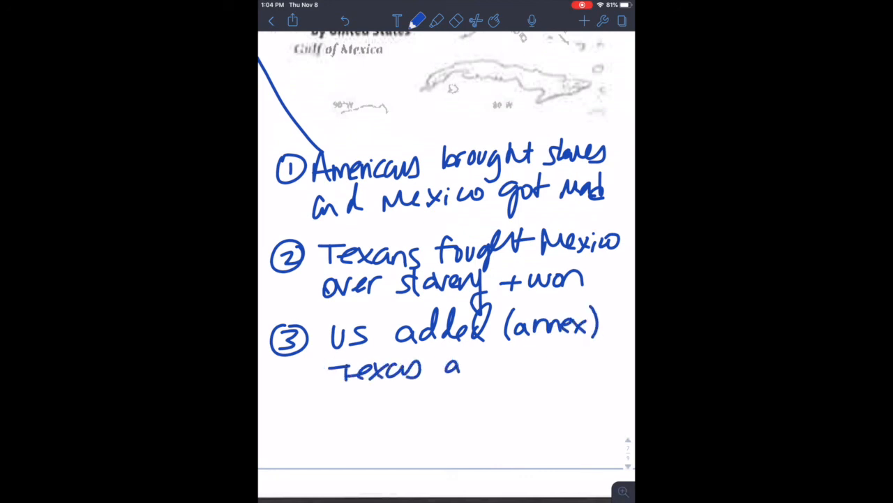
left_click_drag(461, 363, 572, 363)
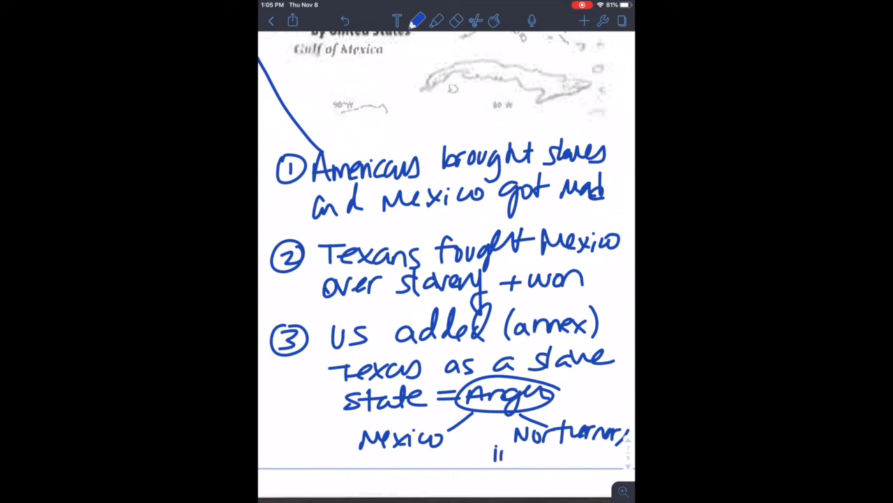
type("in USA")
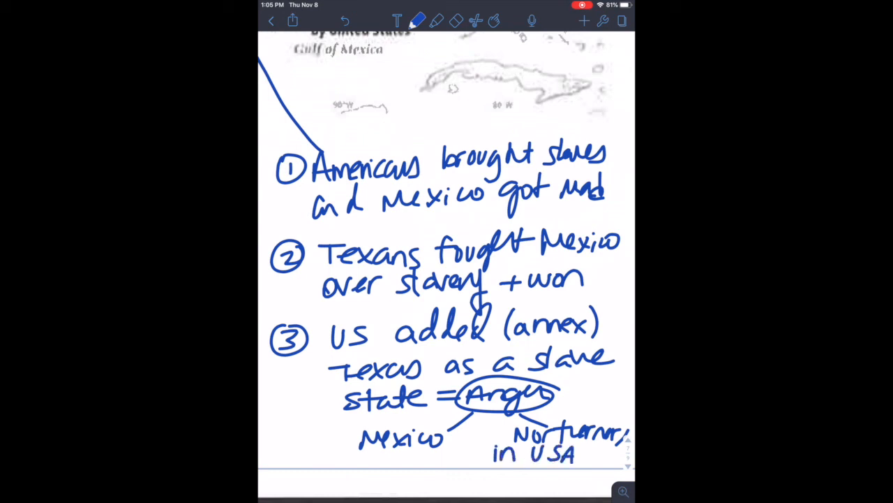
scroll("down", 3)
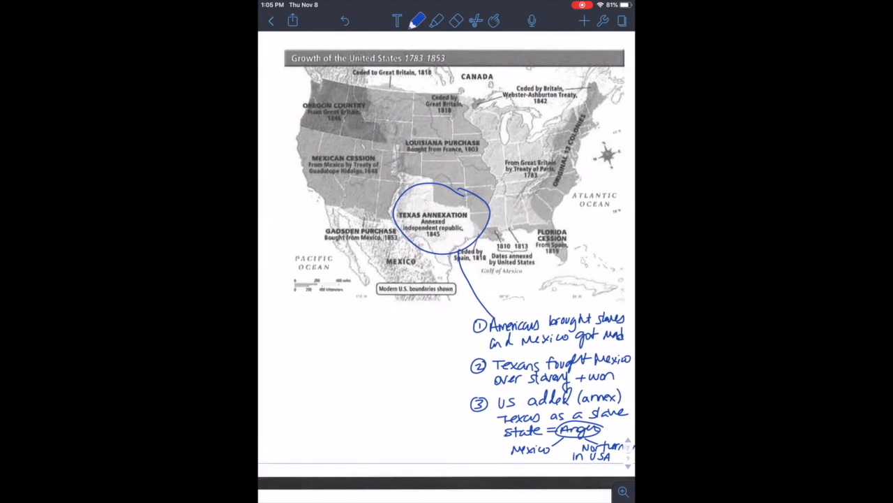
- Highlight the Mexican Cession region of the map in translucent red
left_click(437, 20)
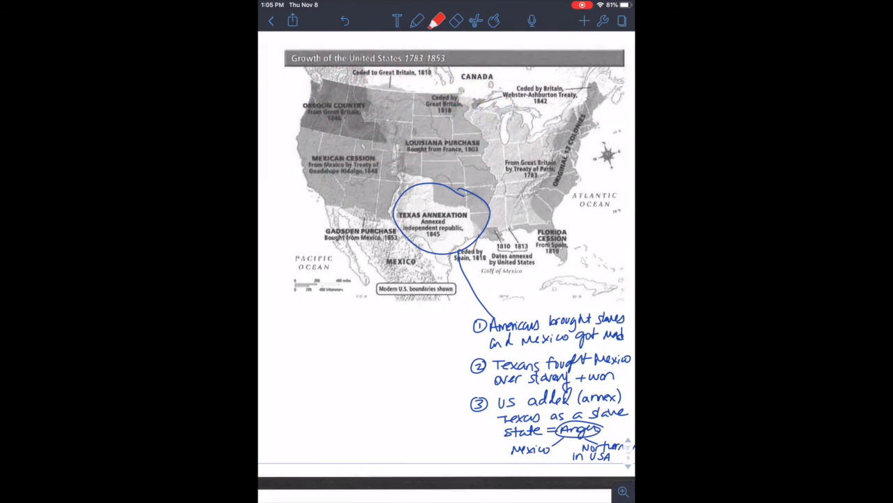
left_click_drag(368, 145, 471, 248)
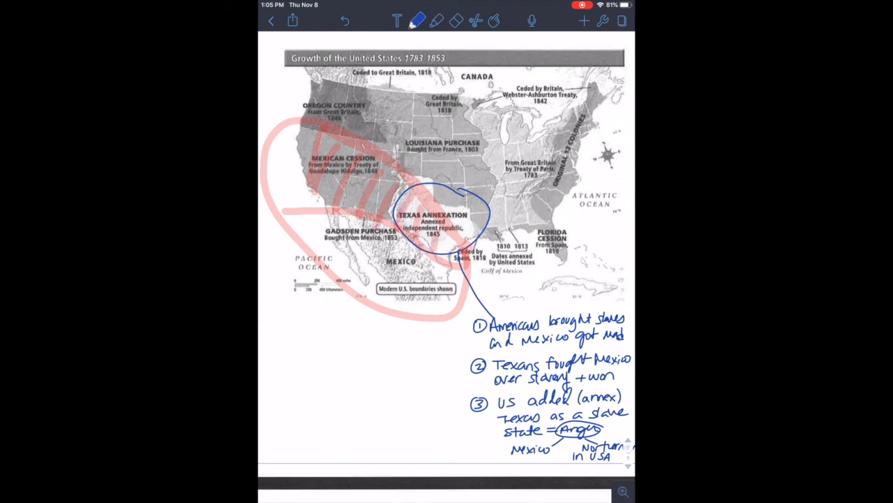
scroll("down", 3)
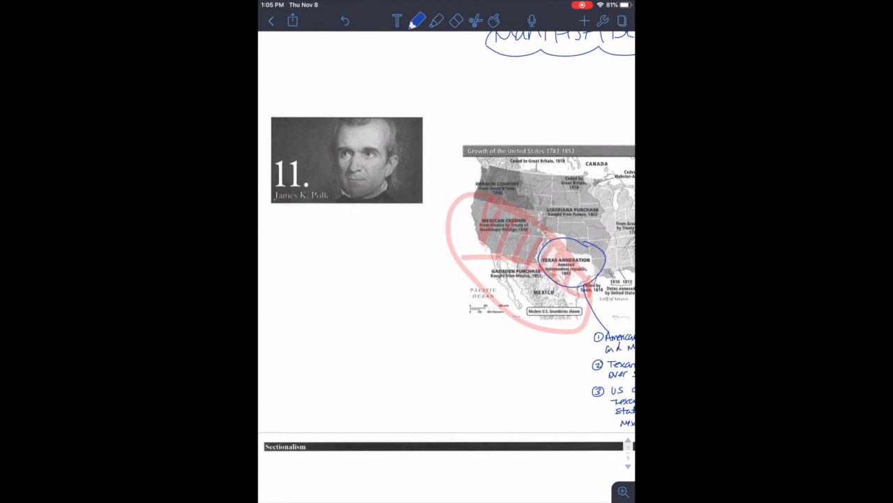
- Draw an arrow toward Polk's portrait and label it Mex-Am
left_click_drag(488, 259, 381, 244)
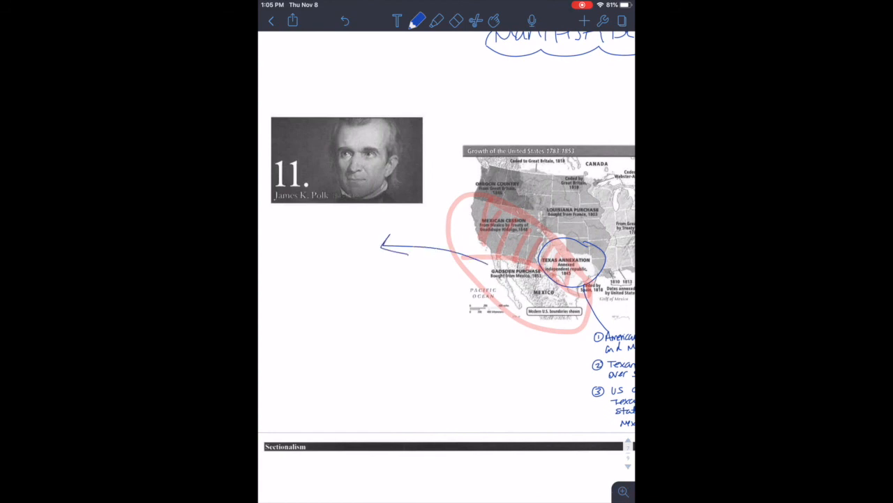
left_click_drag(267, 234, 311, 234)
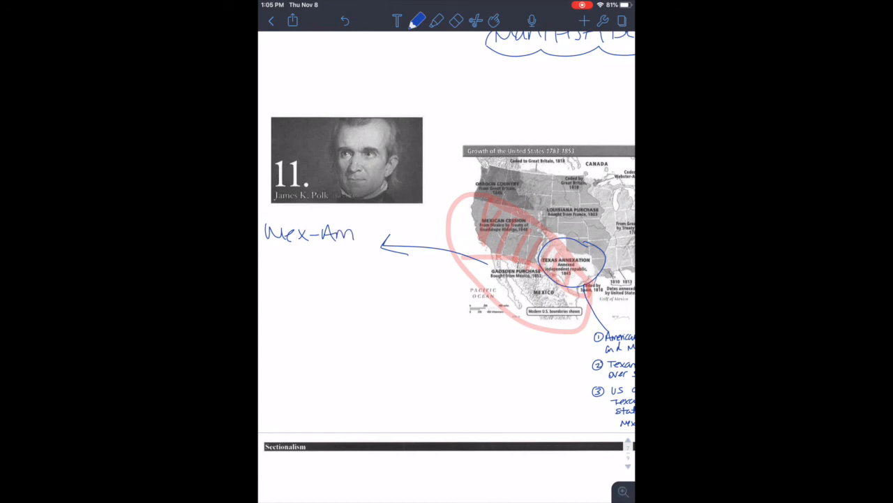
left_click_drag(269, 255, 332, 255)
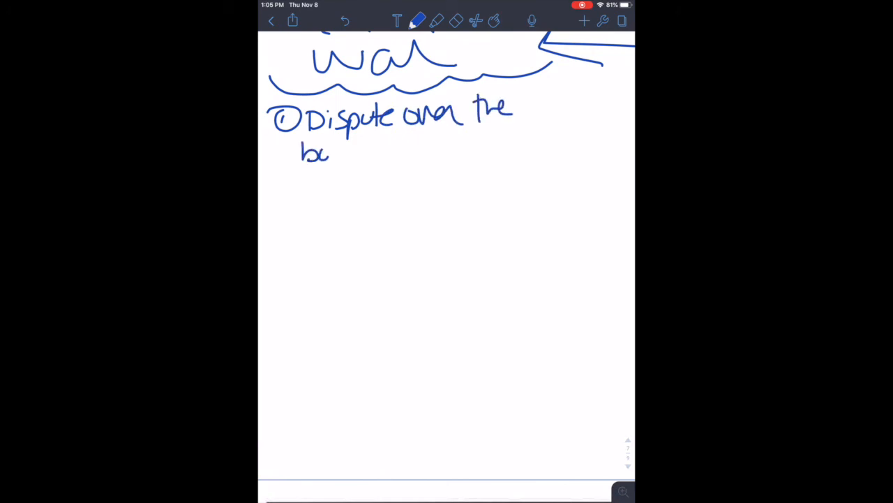
- Write point 1, border dispute between Texas + Mexico, and point 2, WAR!
left_click_drag(331, 147, 415, 146)
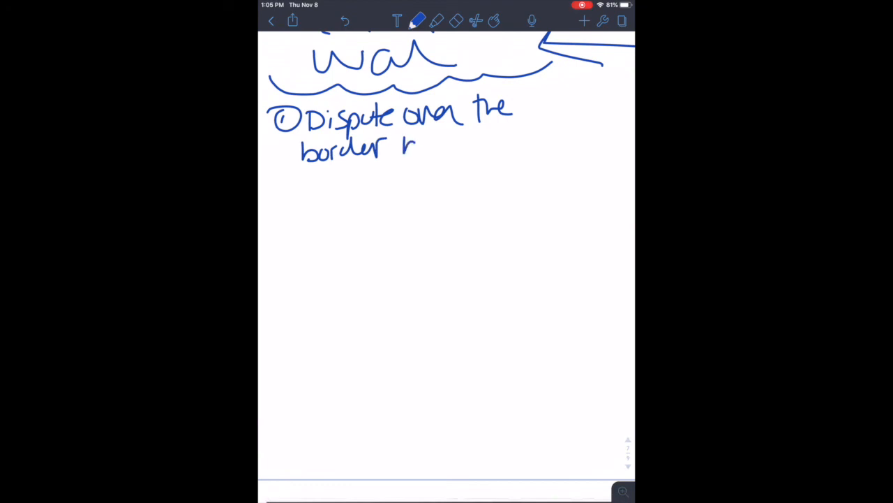
left_click_drag(402, 143, 502, 140)
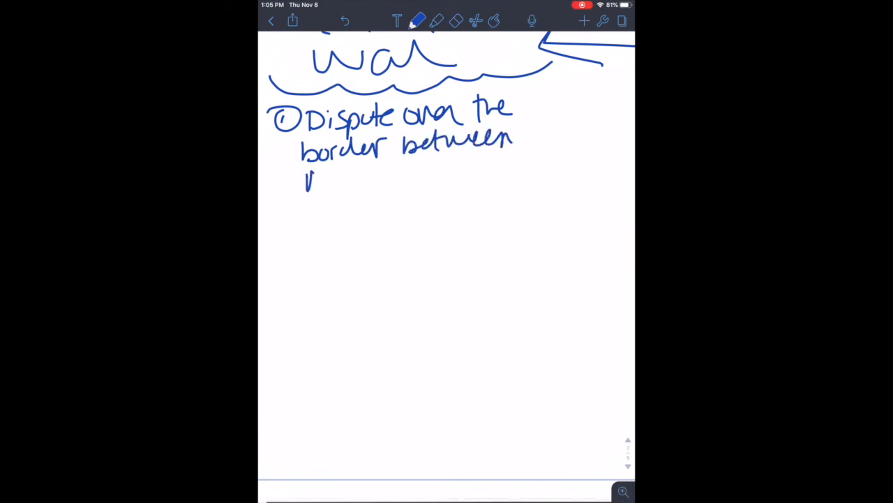
left_click_drag(303, 181, 373, 182)
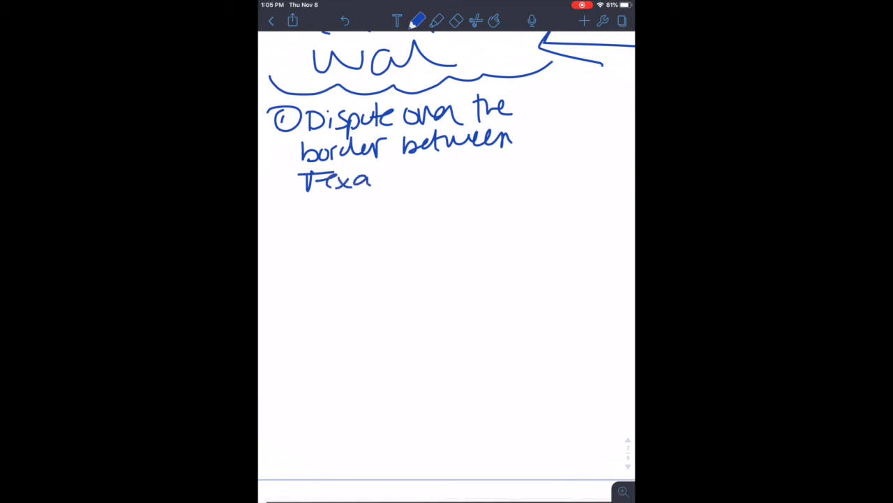
left_click_drag(377, 178, 474, 174)
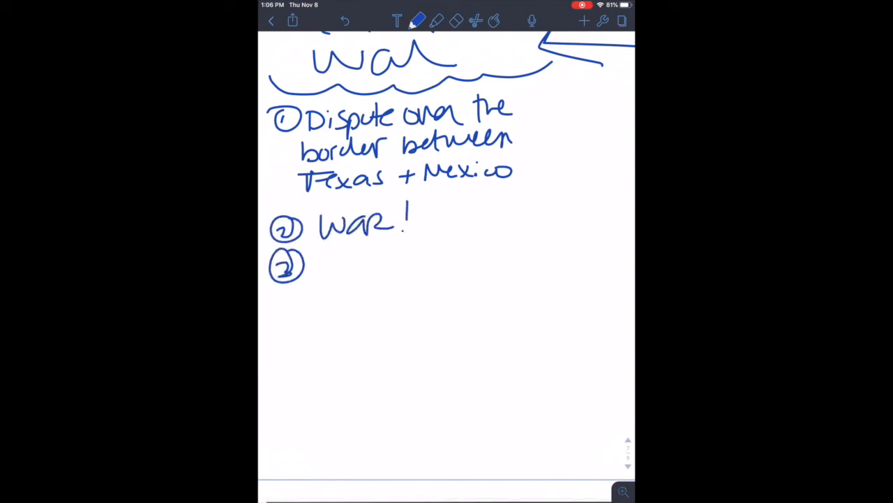
- Write point 3: US wins, takes half of Mexico's land (Mexican Cession); begin point 4
type("US win")
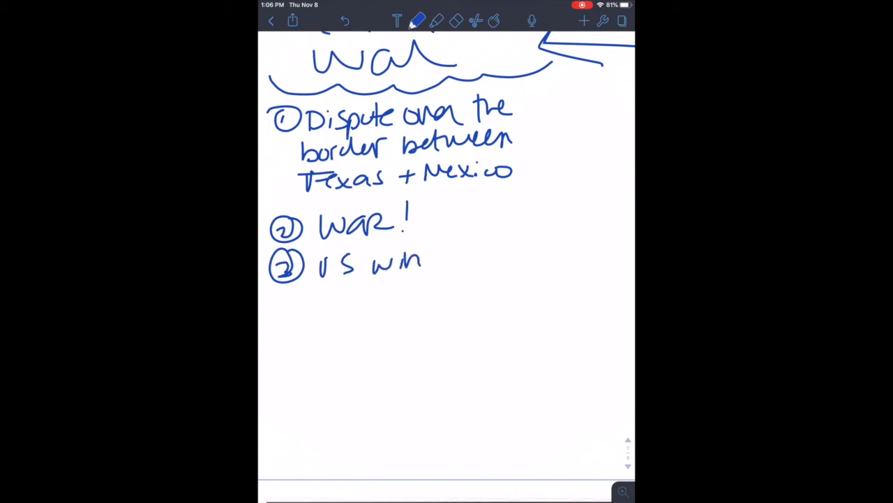
left_click_drag(419, 262, 499, 251)
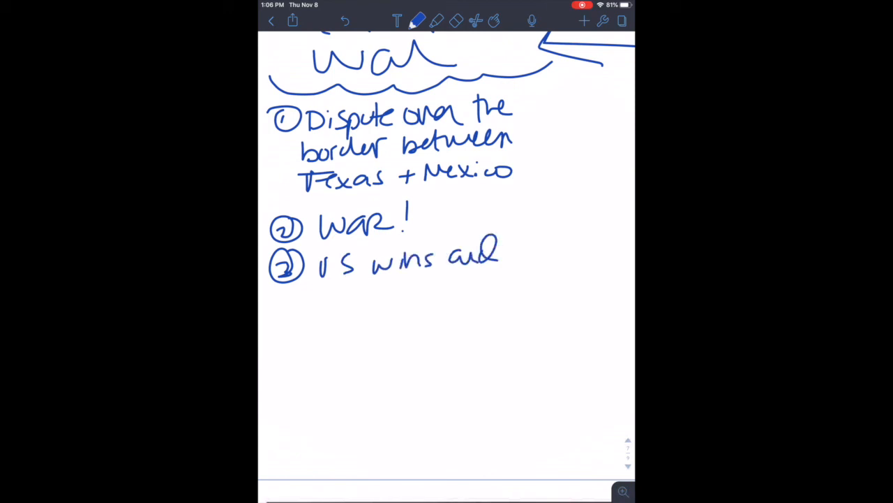
left_click_drag(318, 293, 395, 293)
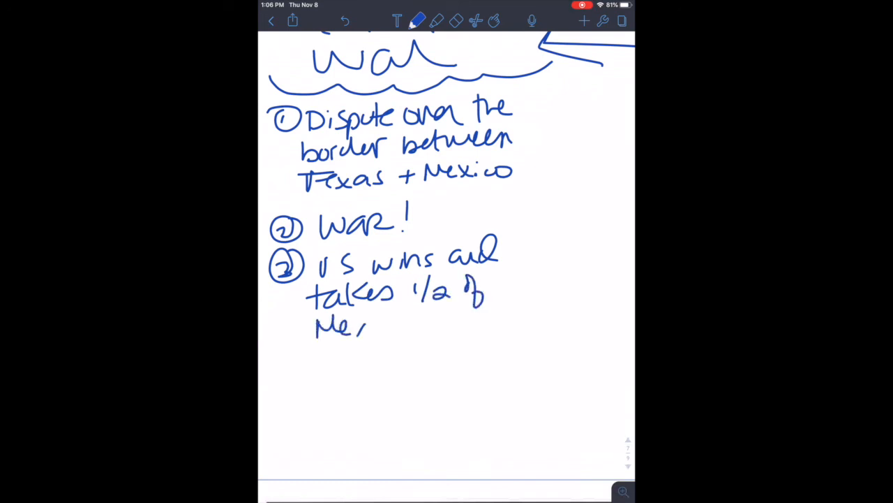
left_click_drag(367, 327, 432, 326)
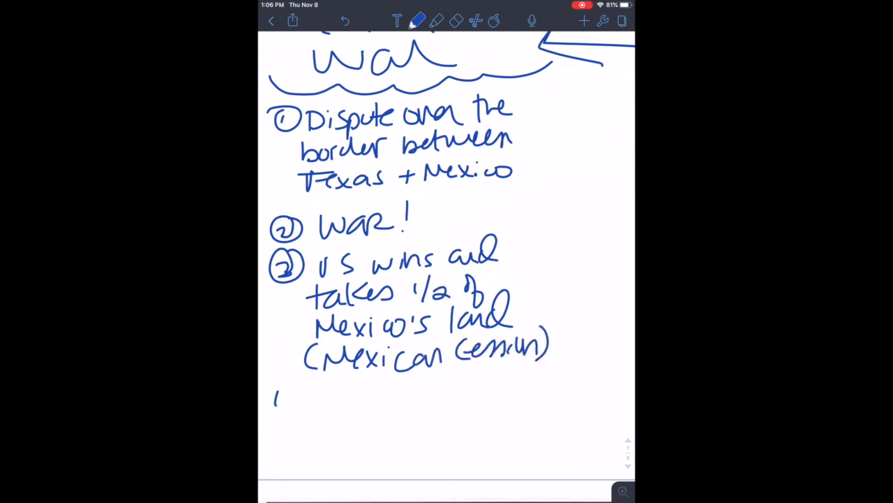
left_click_drag(275, 391, 356, 412)
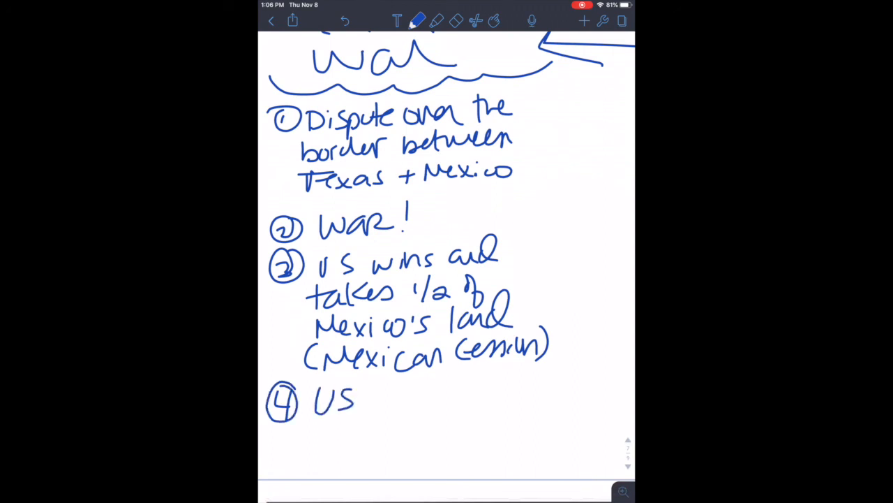
left_click_drag(377, 394, 429, 402)
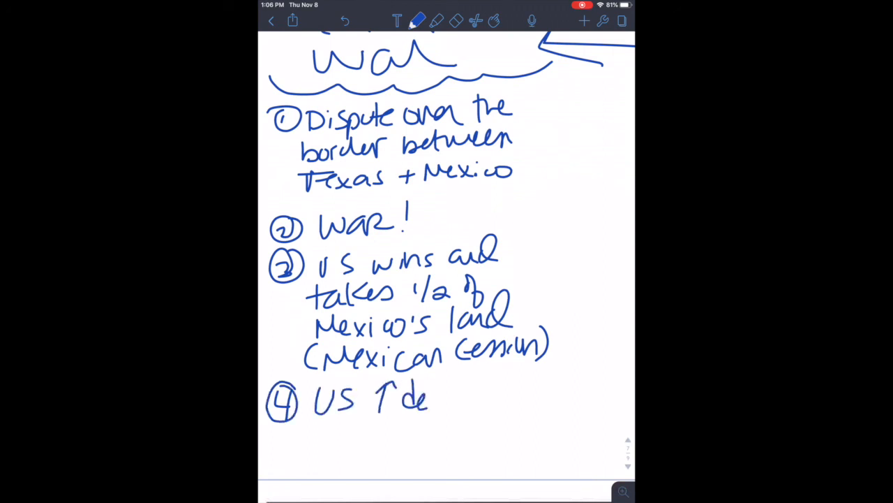